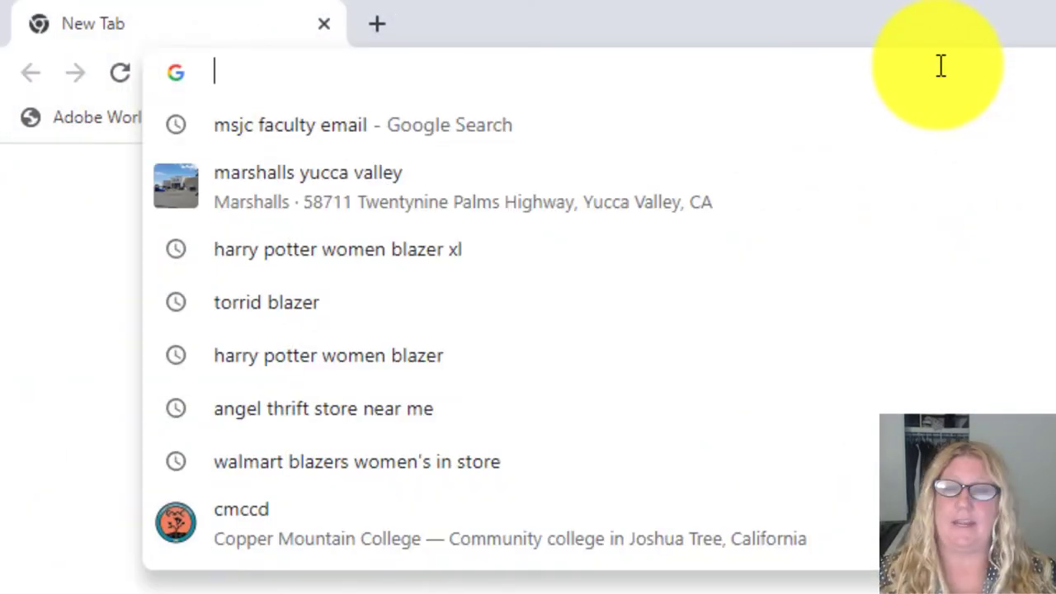
Log in to the MSJC portal from a 'msjc' address-bar search to reach the ANAT-101 course
{"action": "type", "text": "msjc.edu"}
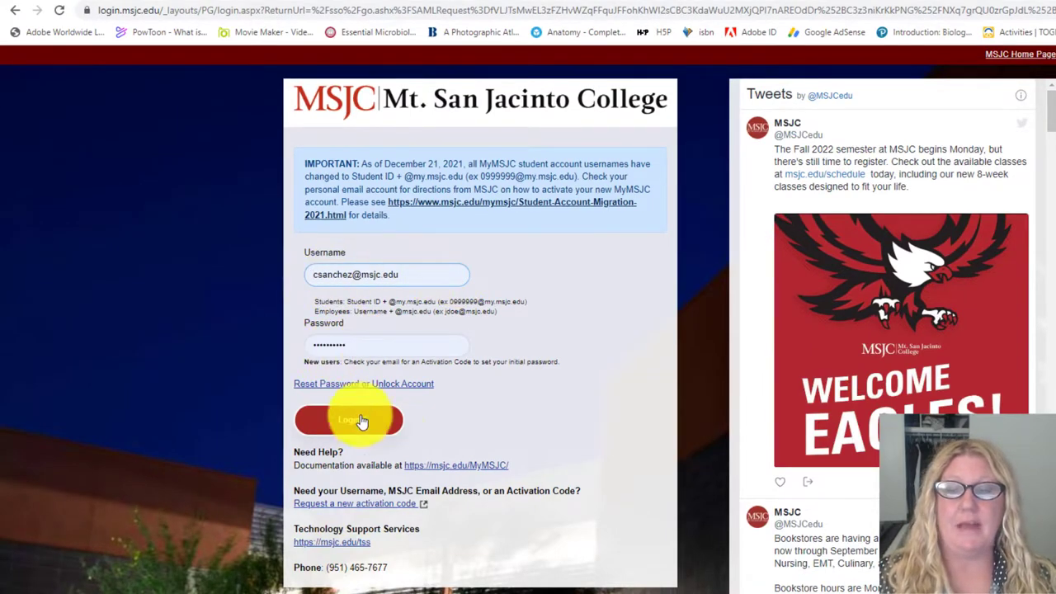
{"action": "left_click", "coordinate": [349, 420]}
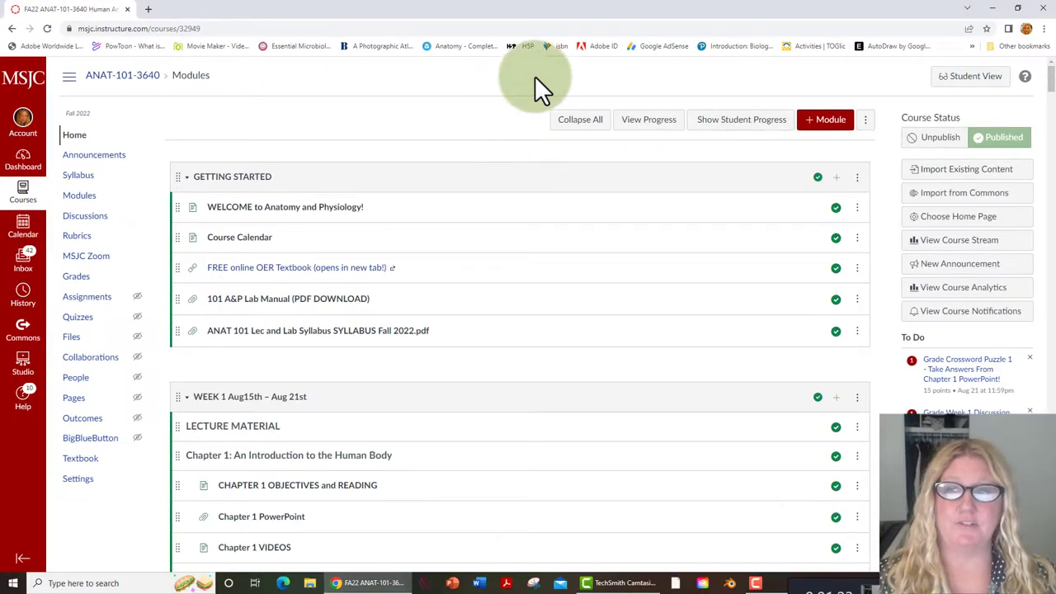
From Modules, open the 'WELCOME to Anatomy and Physiology' page in Getting Started
{"action": "left_click", "coordinate": [79, 196]}
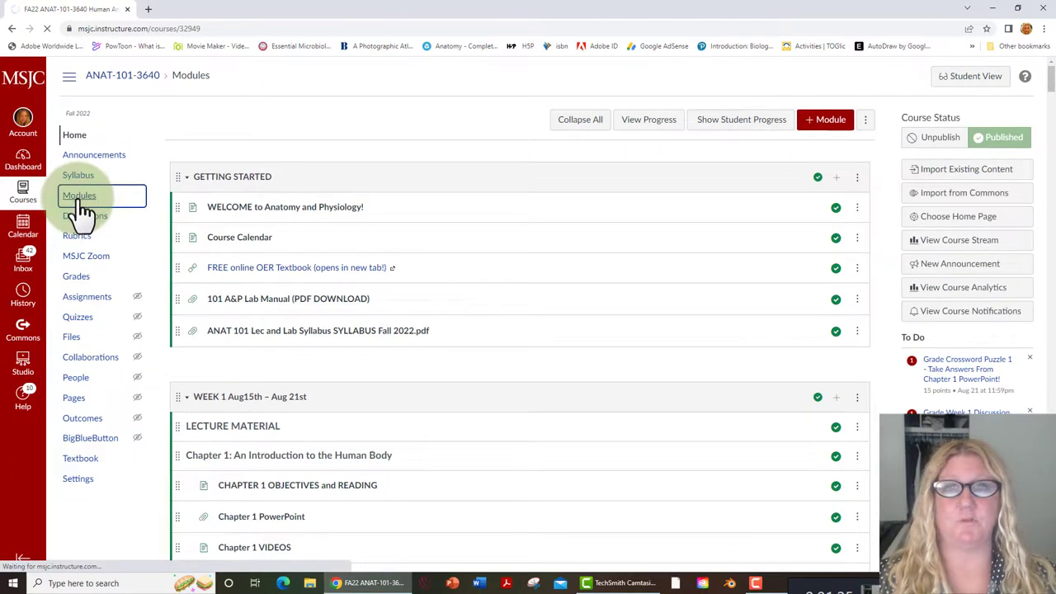
{"action": "left_click", "coordinate": [79, 194]}
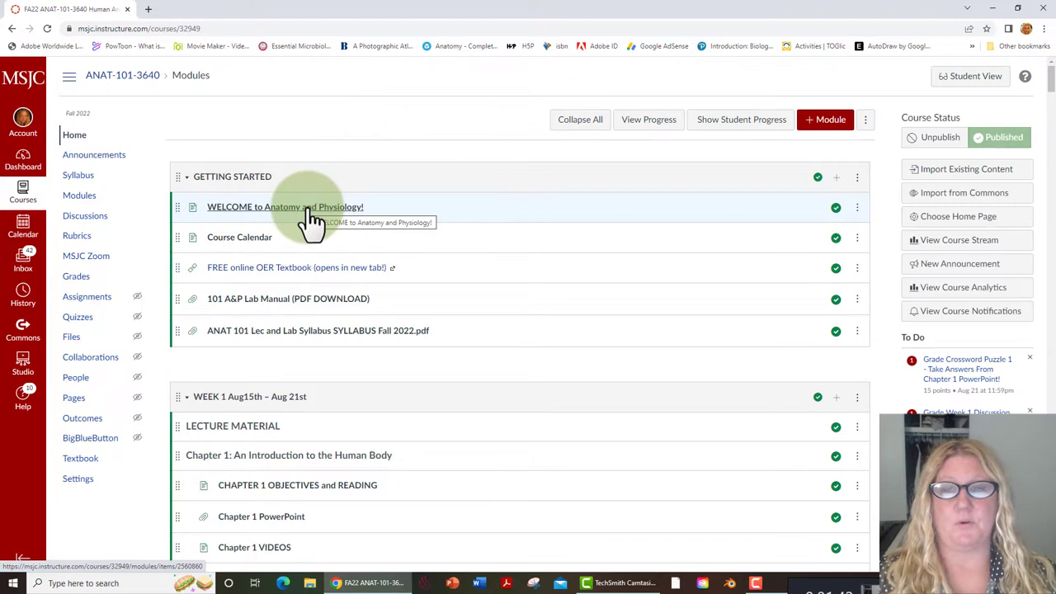
{"action": "left_click", "coordinate": [286, 207]}
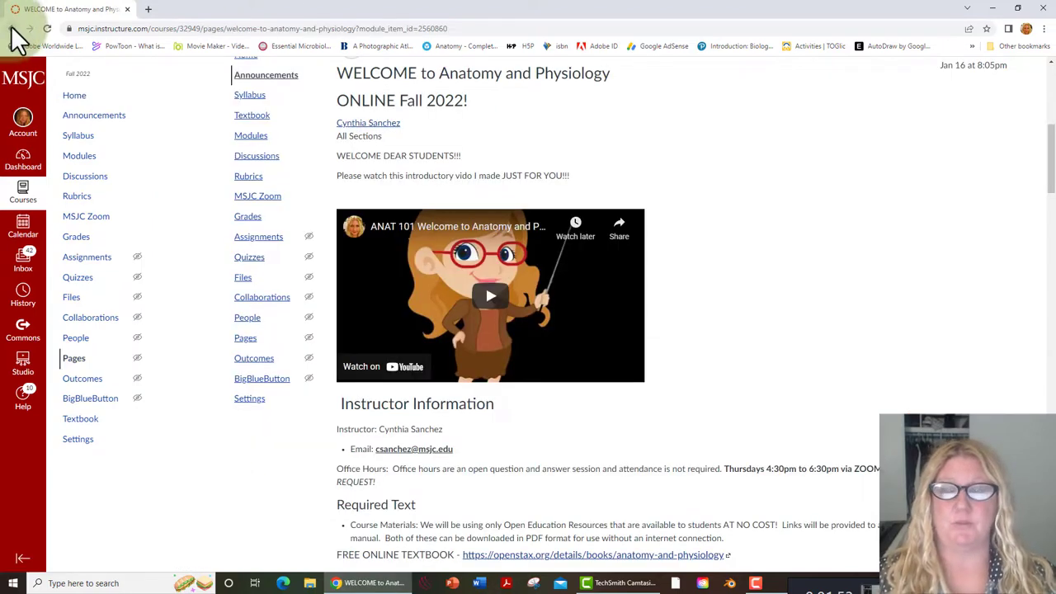
{"action": "mouse_move", "coordinate": [643, 273]}
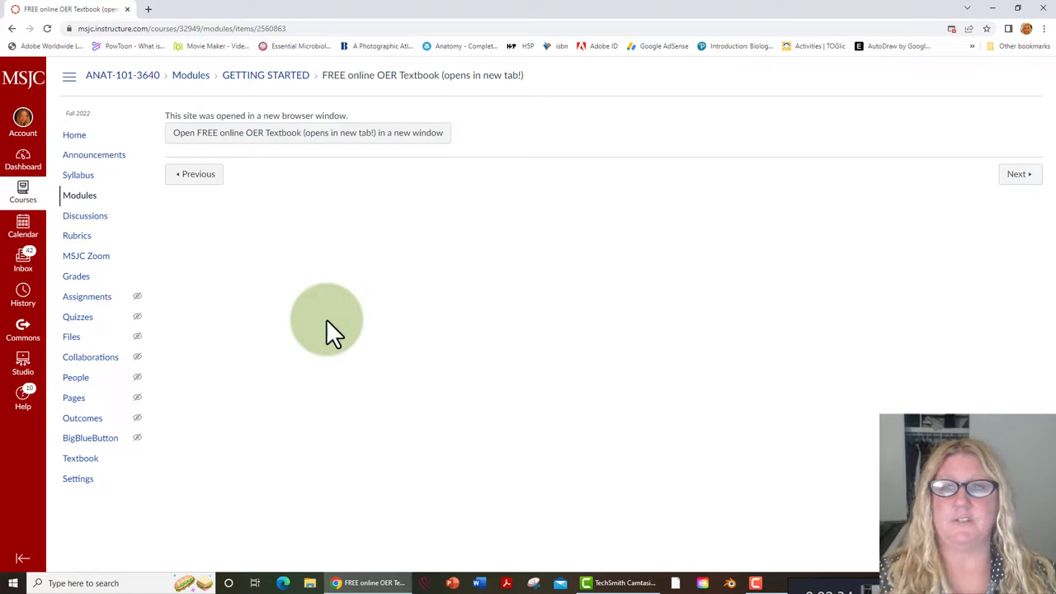
Open the FREE online OER Textbook link, loading the OpenStax book page in a new tab
{"action": "left_click", "coordinate": [307, 133]}
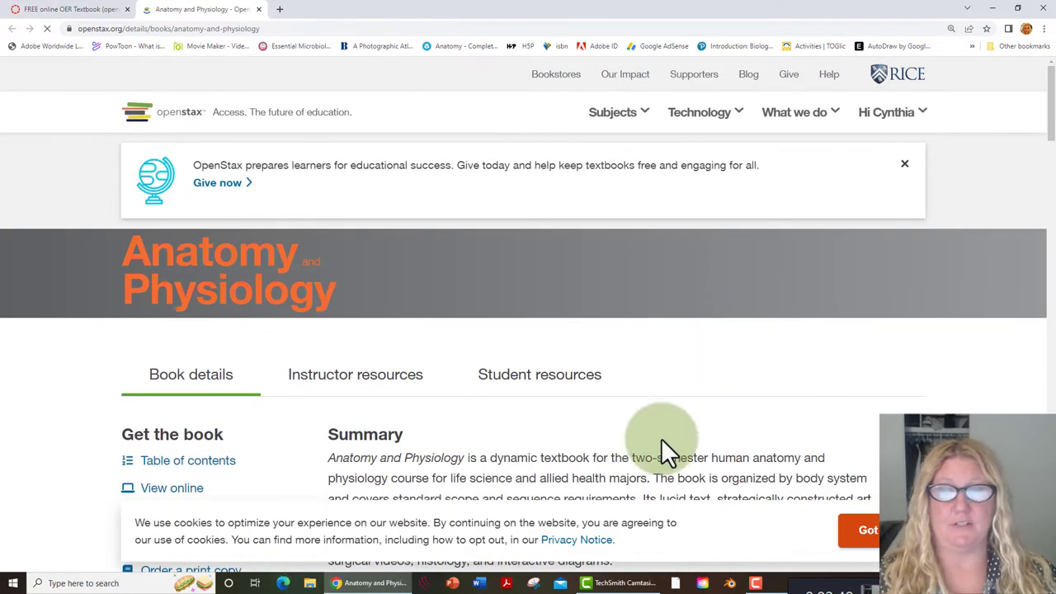
{"action": "mouse_move", "coordinate": [833, 417]}
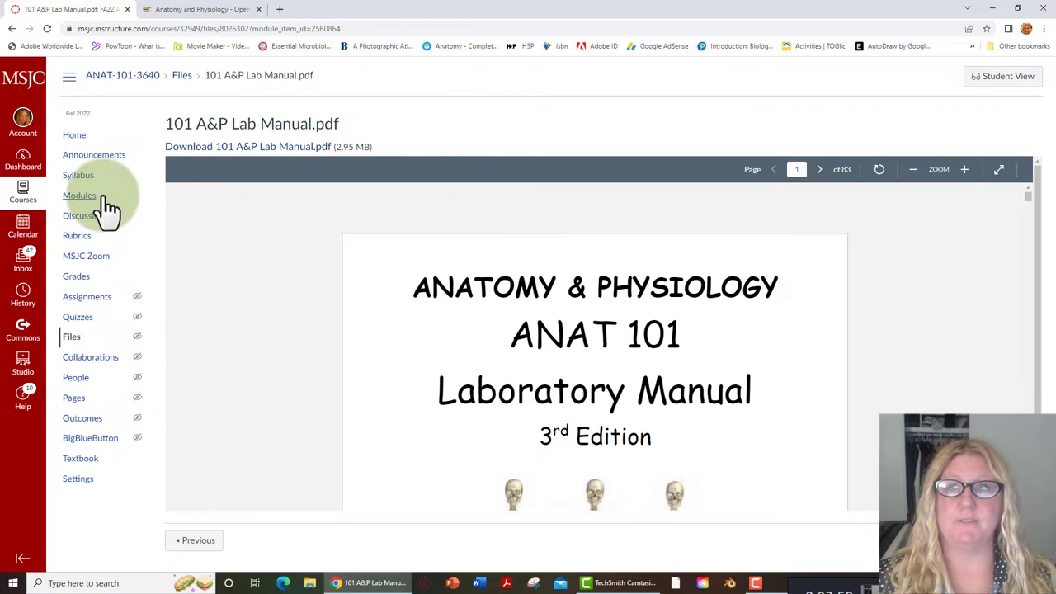
Go back to Modules, then open the Syllabus showing the 1000-point coursework breakdown
{"action": "left_click", "coordinate": [80, 195]}
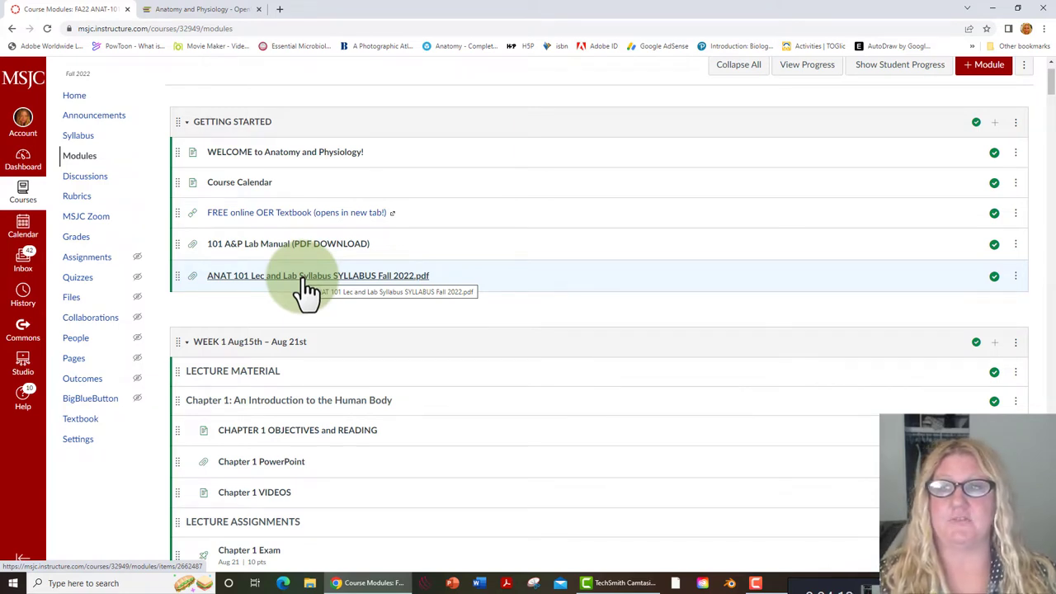
{"action": "mouse_move", "coordinate": [78, 135]}
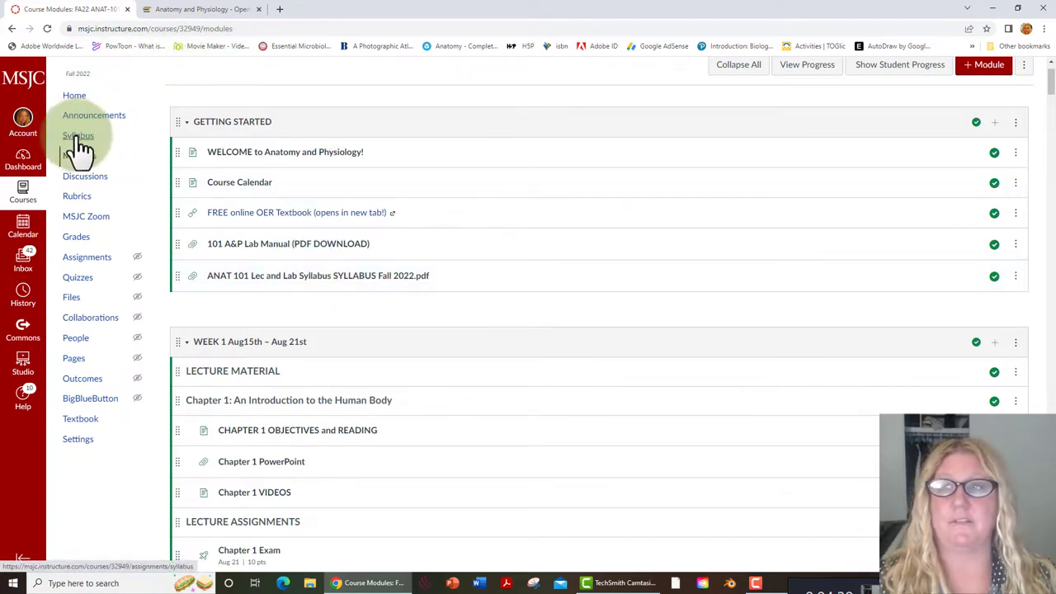
{"action": "left_click", "coordinate": [78, 135]}
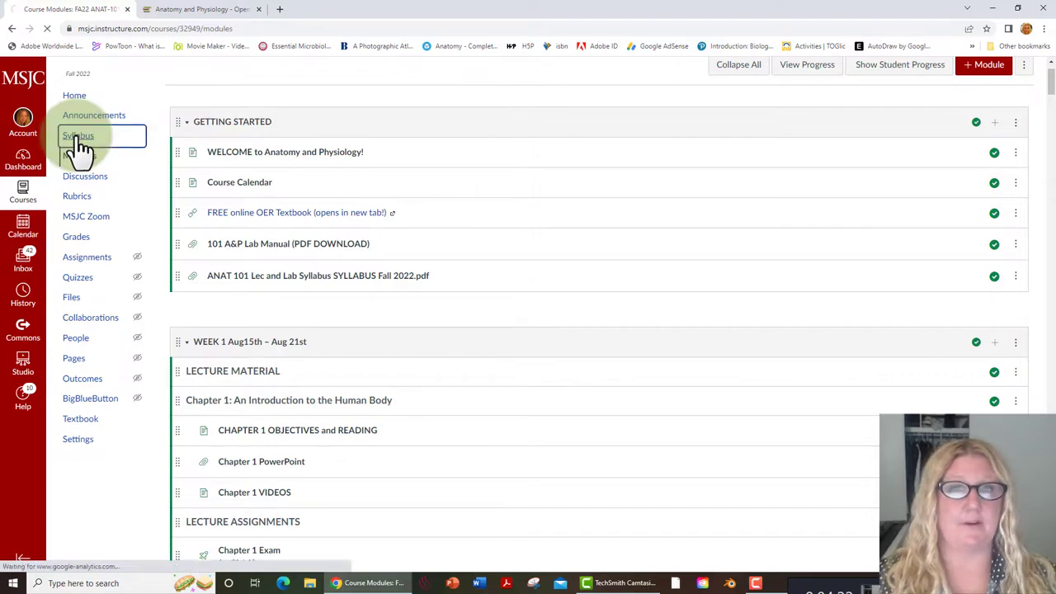
{"action": "left_click", "coordinate": [77, 135]}
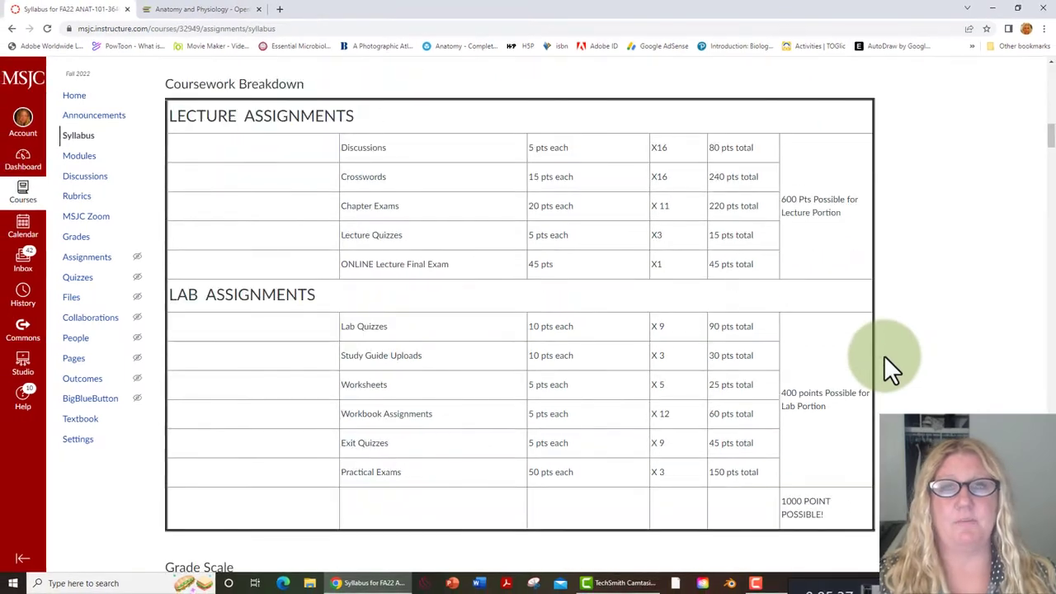
{"action": "mouse_move", "coordinate": [990, 236]}
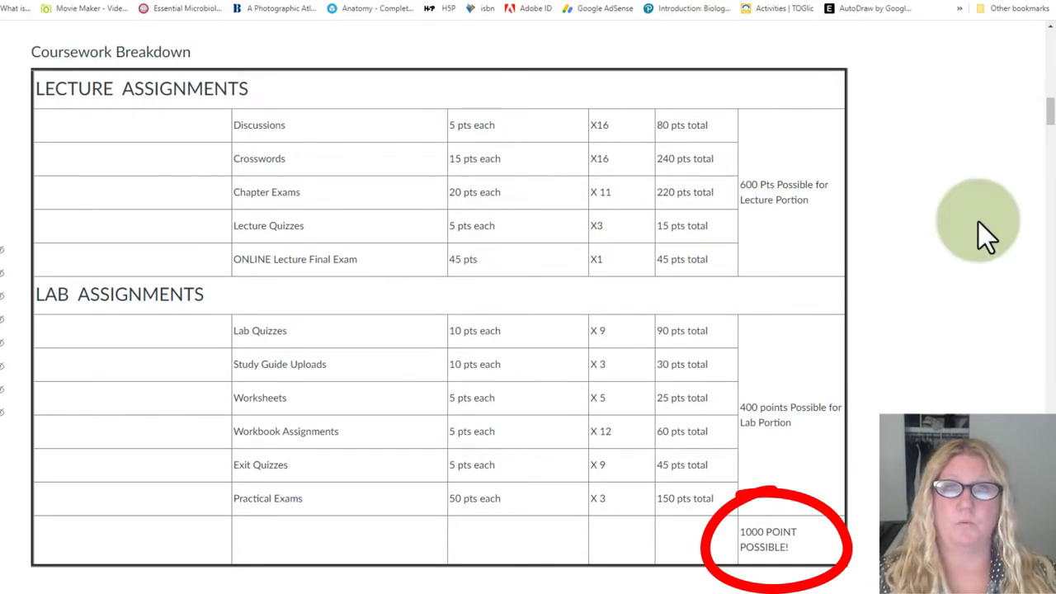
{"action": "mouse_move", "coordinate": [970, 223]}
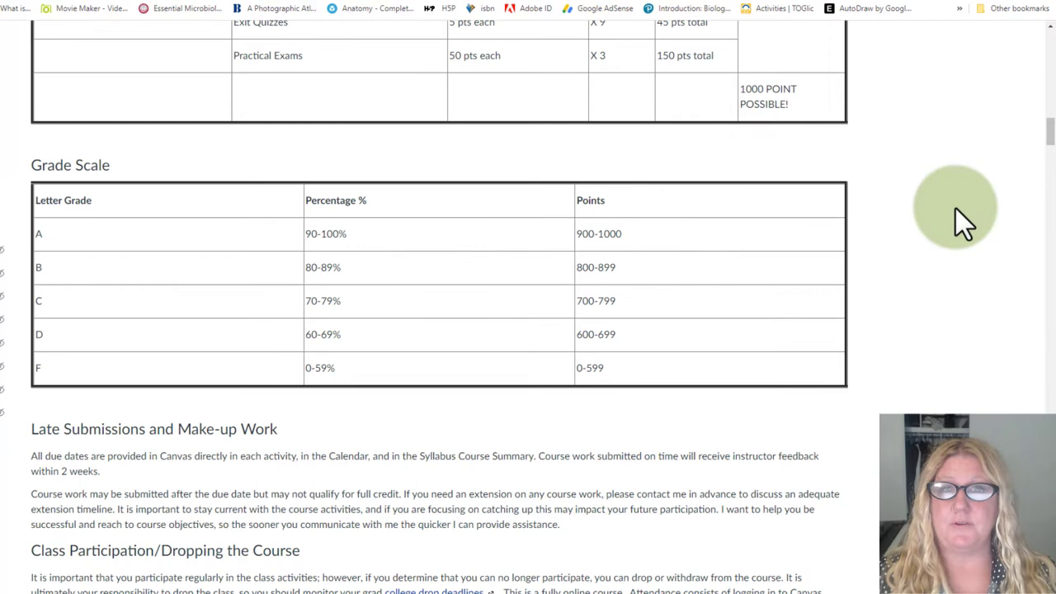
{"action": "scroll", "scroll_direction": "down", "scroll_amount": 3}
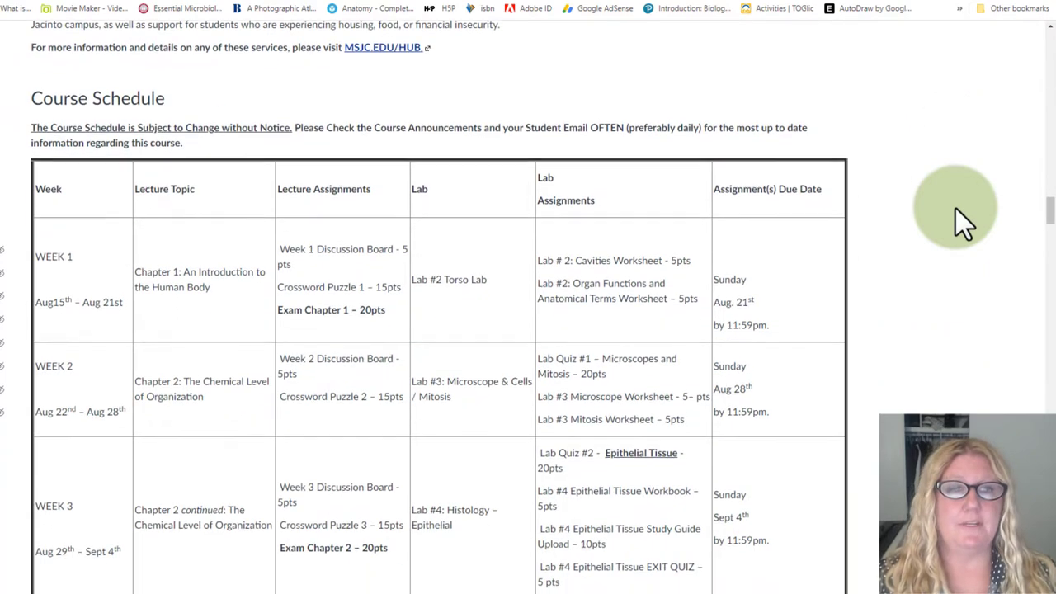
{"action": "scroll", "scroll_direction": "down", "scroll_amount": 3}
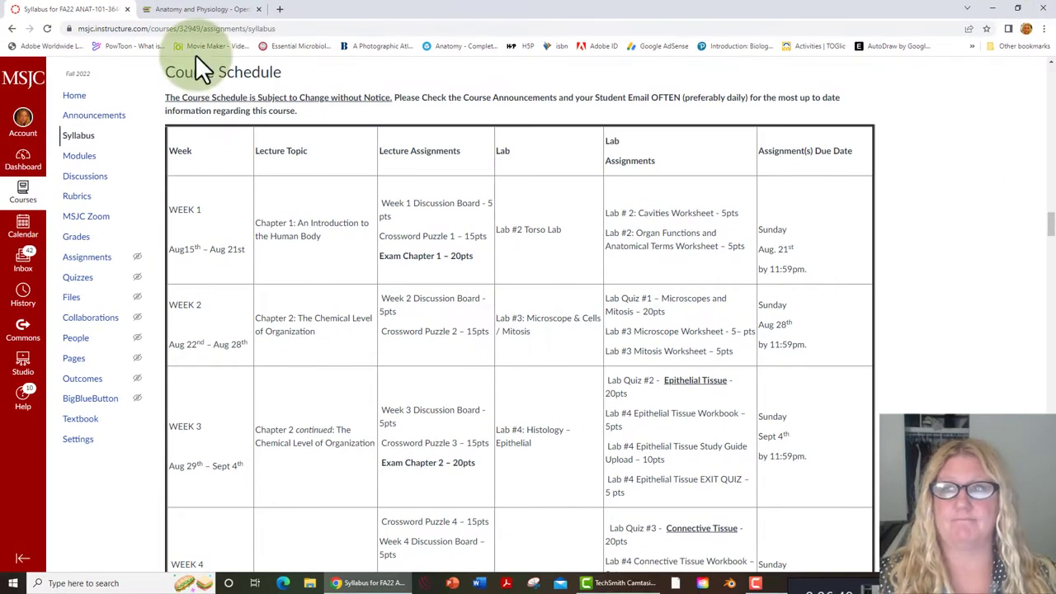
Open Modules and scroll through the weekly modules, then back up to Week 1
{"action": "left_click", "coordinate": [79, 155]}
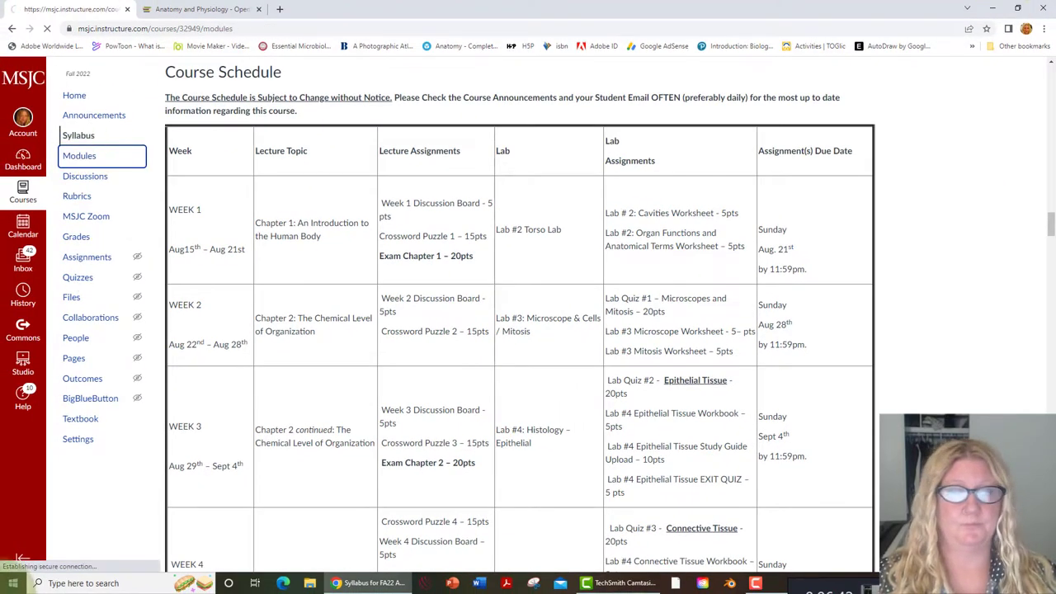
{"action": "left_click", "coordinate": [79, 155]}
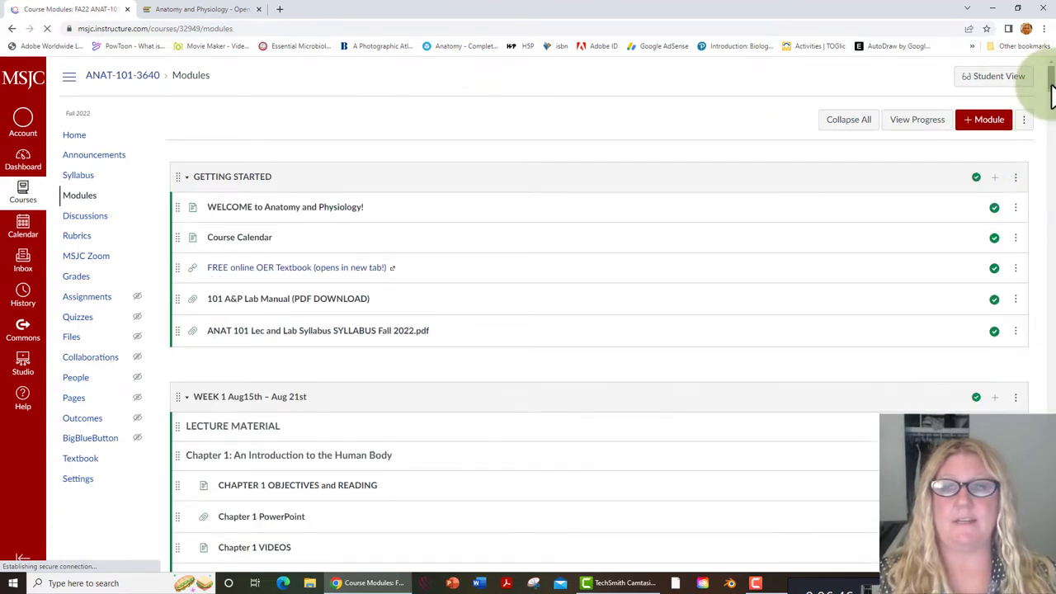
{"action": "scroll", "scroll_direction": "down", "scroll_amount": 3}
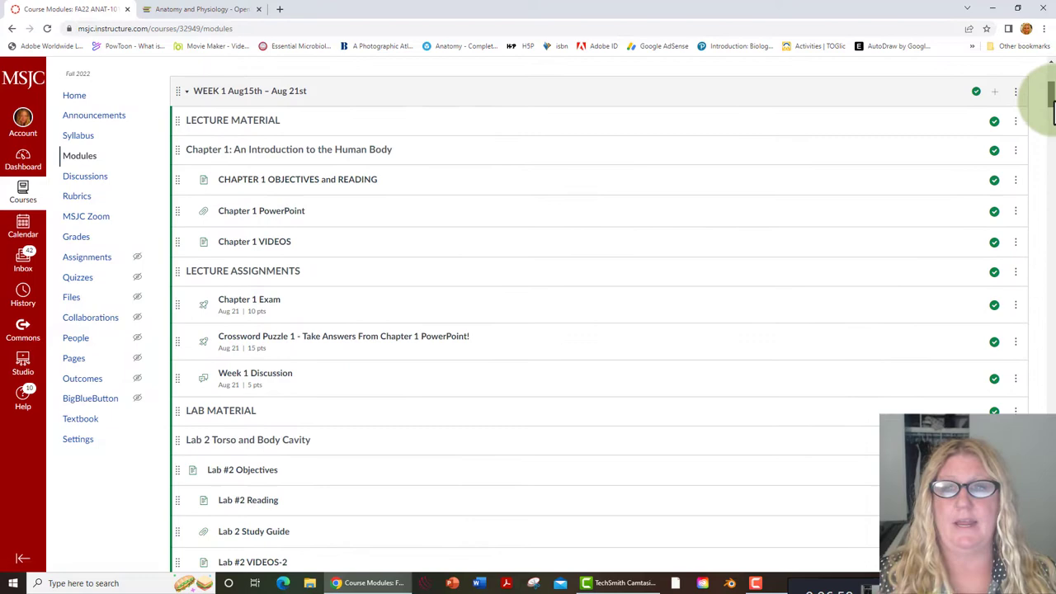
{"action": "scroll", "scroll_direction": "down", "scroll_amount": 3}
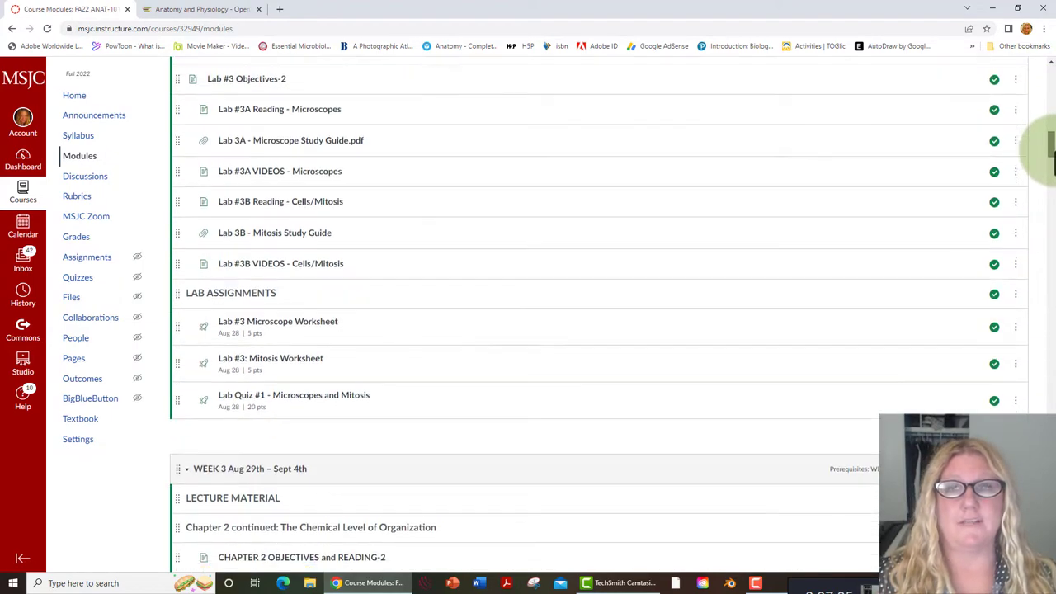
{"action": "scroll", "scroll_direction": "down", "scroll_amount": 3}
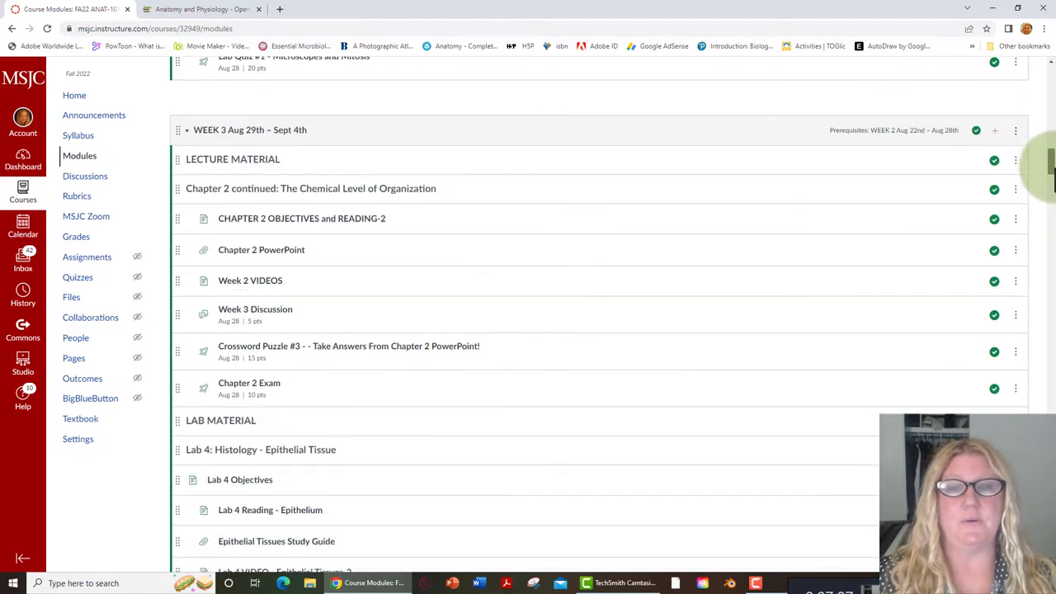
{"action": "scroll", "scroll_direction": "down", "scroll_amount": 3}
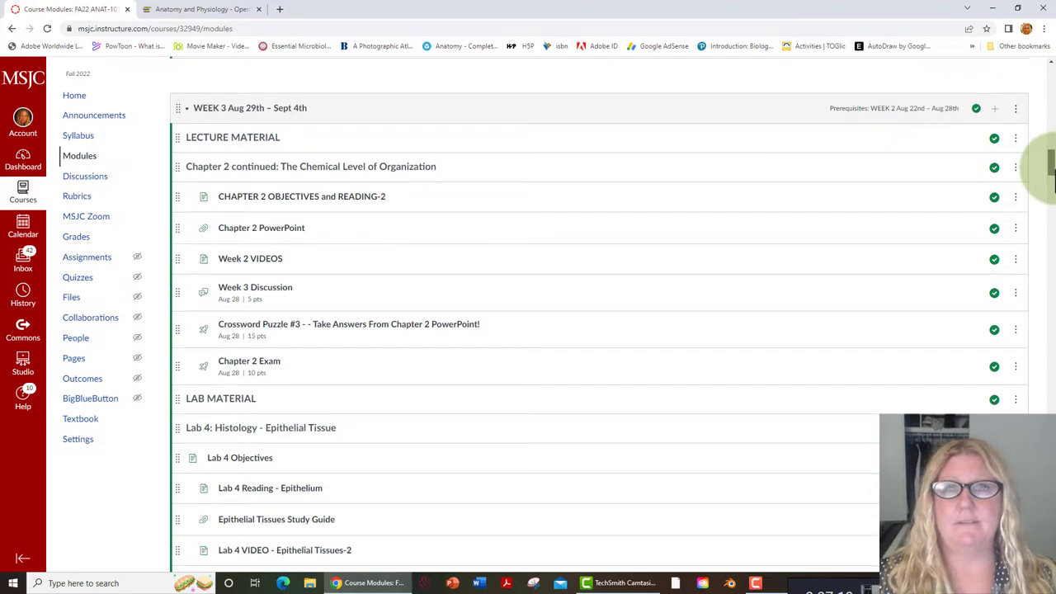
{"action": "scroll", "scroll_direction": "down", "scroll_amount": 3}
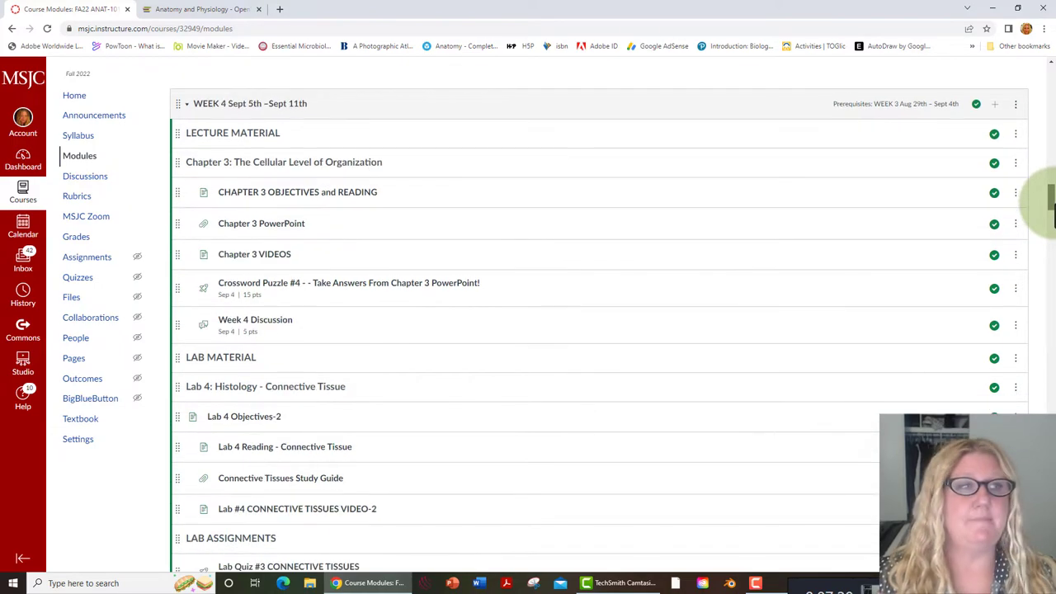
{"action": "scroll", "scroll_direction": "up", "scroll_amount": 3}
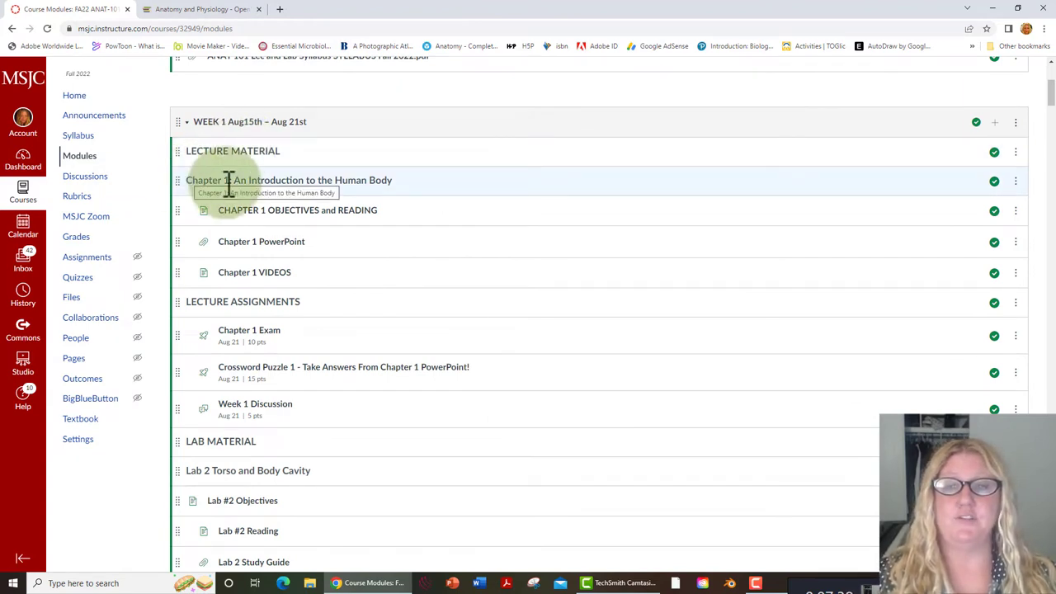
{"action": "mouse_move", "coordinate": [474, 207]}
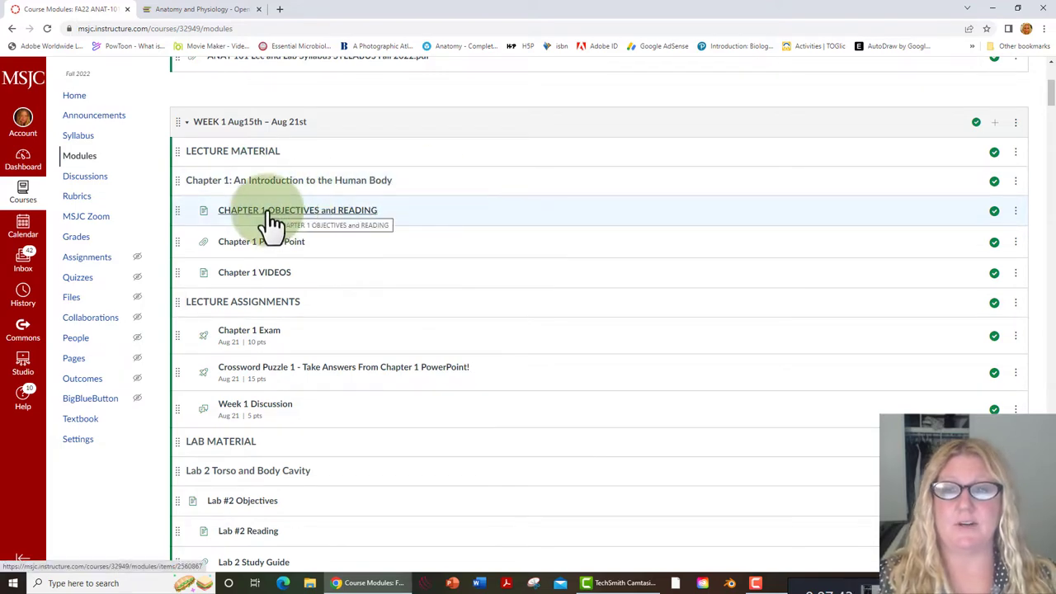
View the Chapter 1 Objectives and Reading page, then go on to the AnatomyandPhysiology-Ch01.pptx slideshow
{"action": "left_click", "coordinate": [297, 210]}
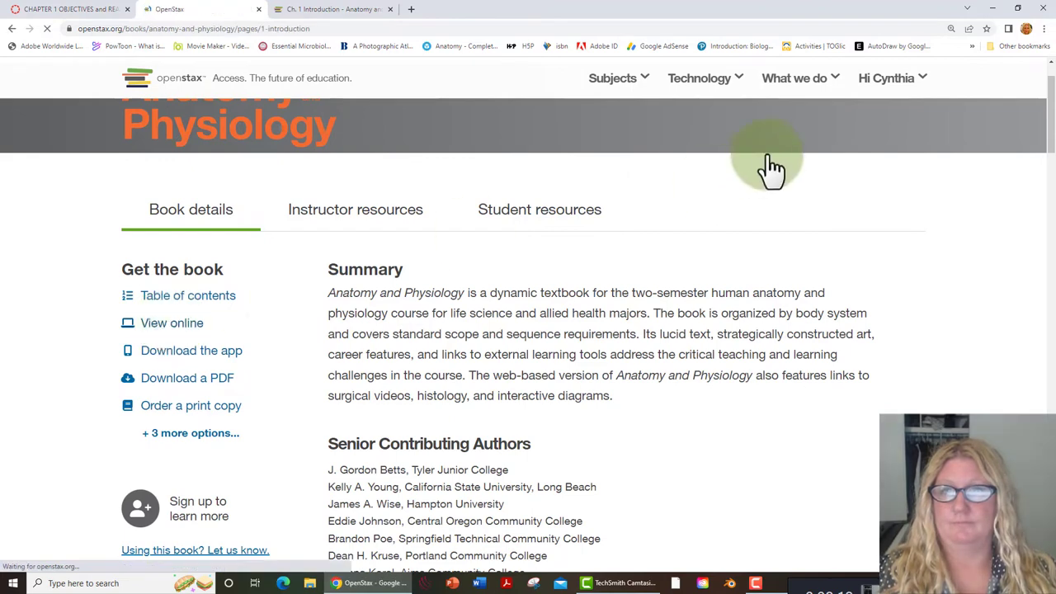
{"action": "left_click", "coordinate": [171, 322]}
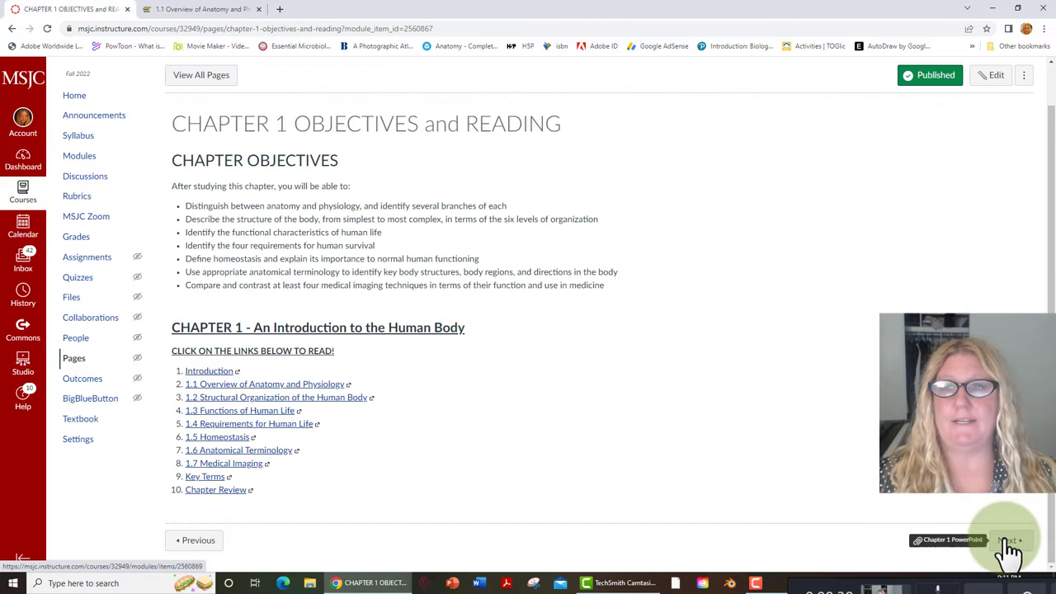
{"action": "left_click", "coordinate": [1007, 540]}
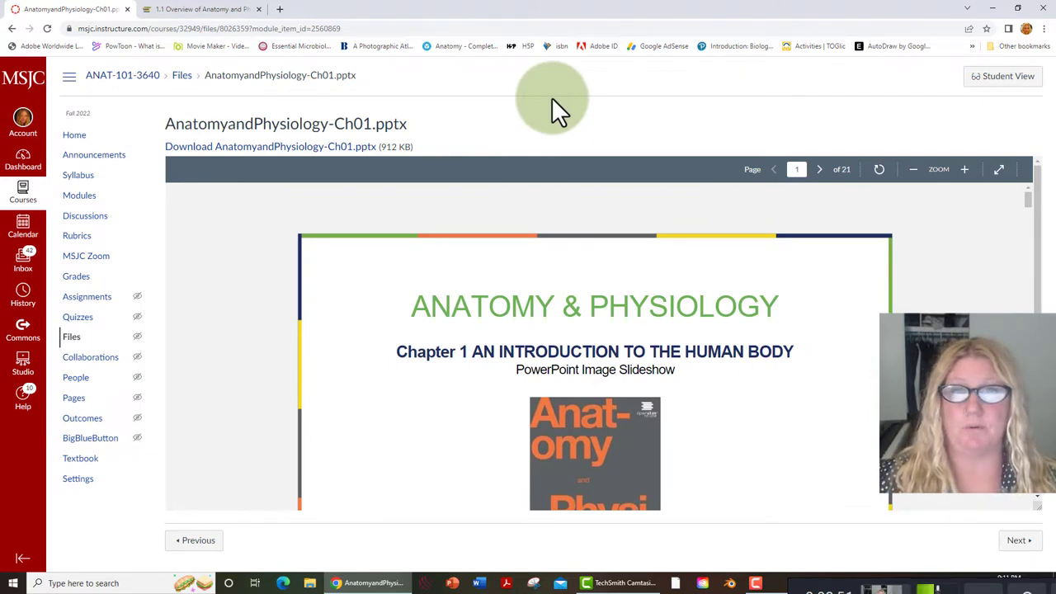
Page through two slides, view the Chapter 1 Videos page, and continue to Chapter 1 Exam
{"action": "left_click", "coordinate": [820, 169]}
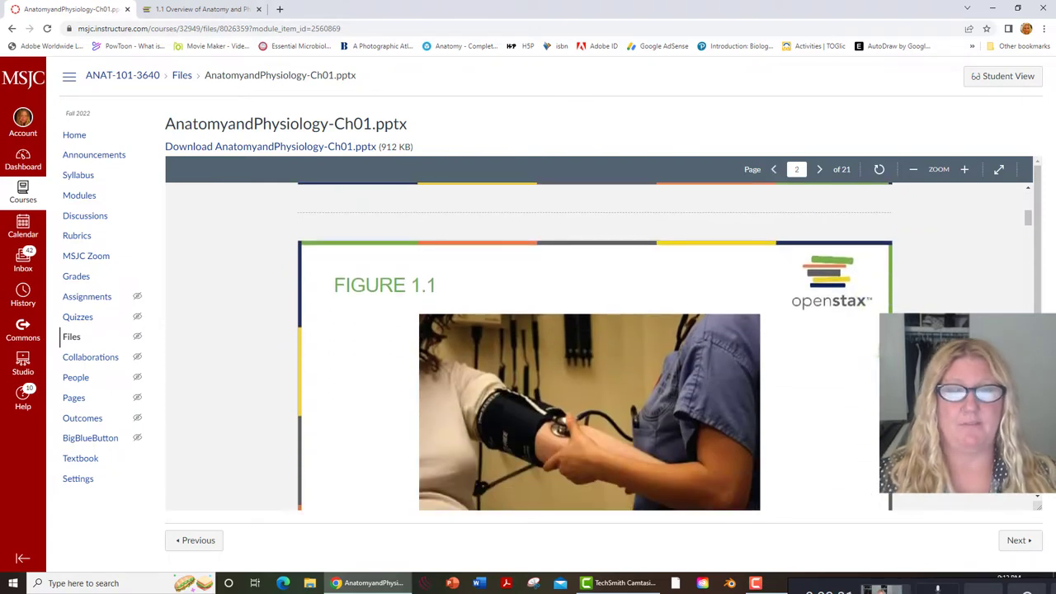
{"action": "left_click", "coordinate": [820, 169]}
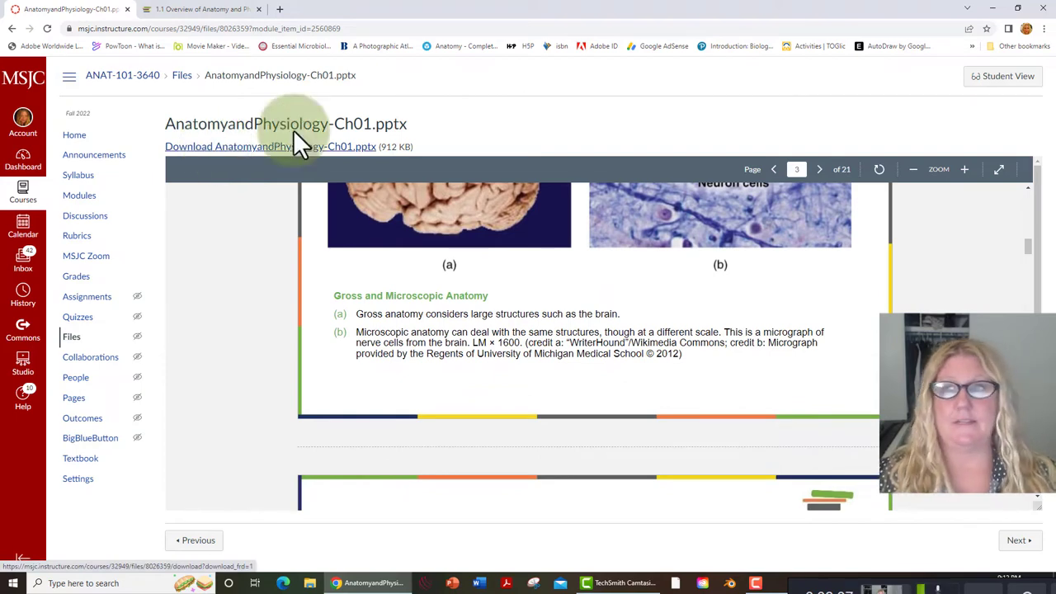
{"action": "left_click", "coordinate": [73, 397]}
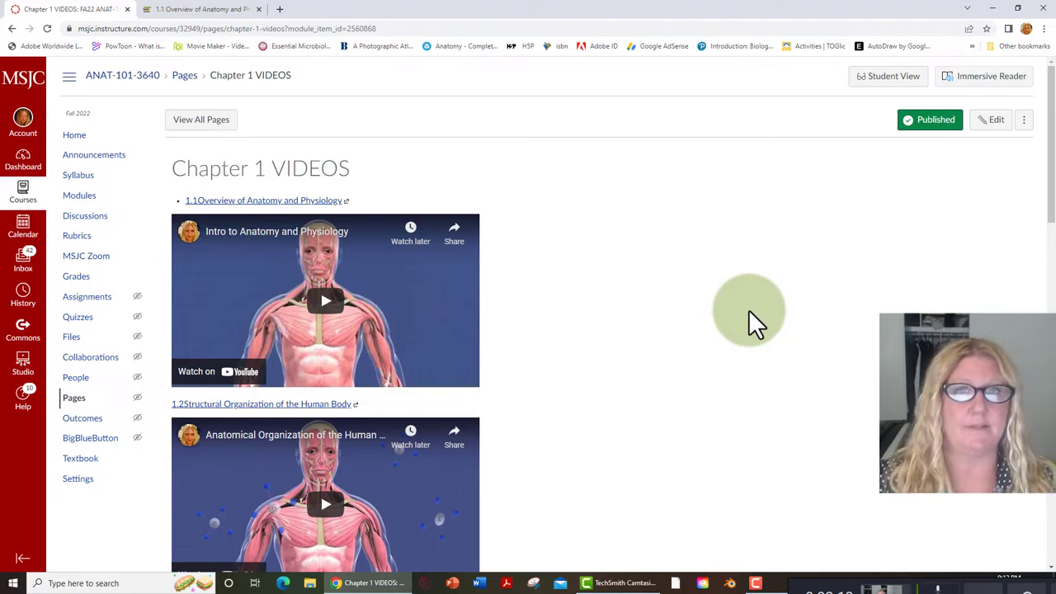
{"action": "scroll", "scroll_direction": "down", "scroll_amount": 3}
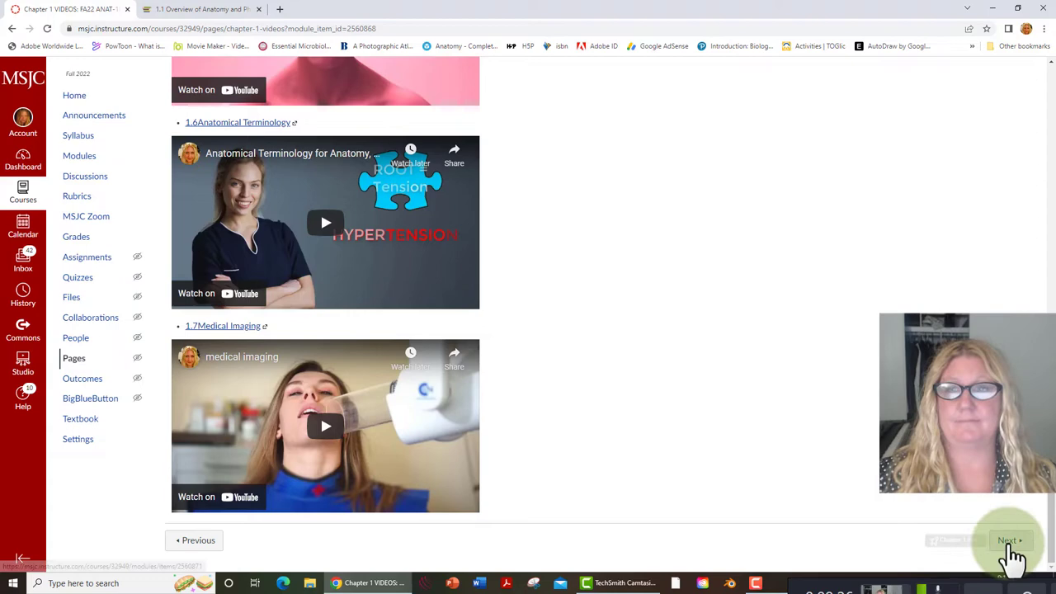
{"action": "left_click", "coordinate": [1007, 541]}
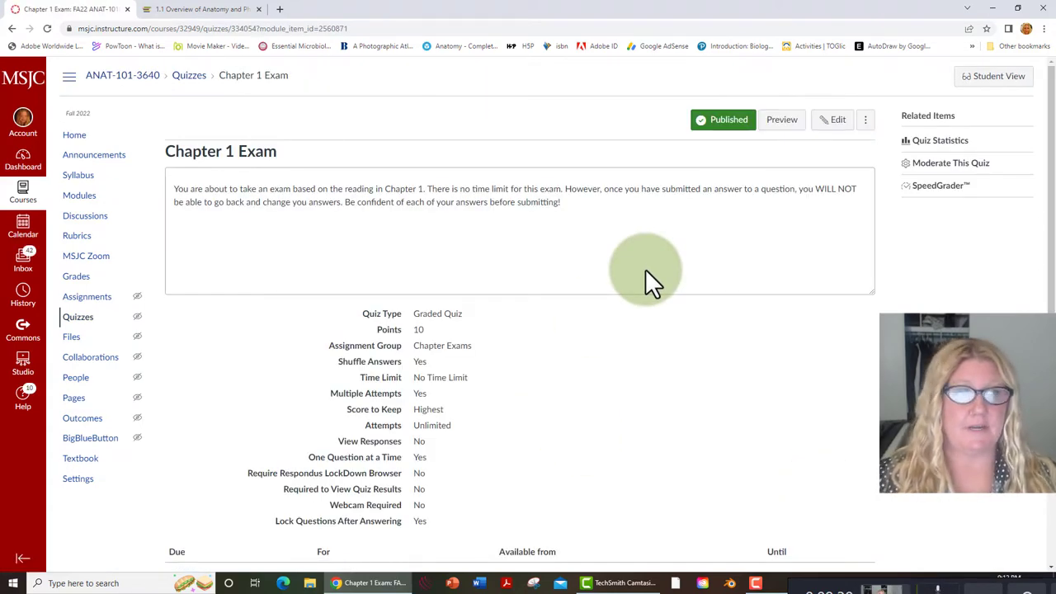
{"action": "mouse_move", "coordinate": [998, 76]}
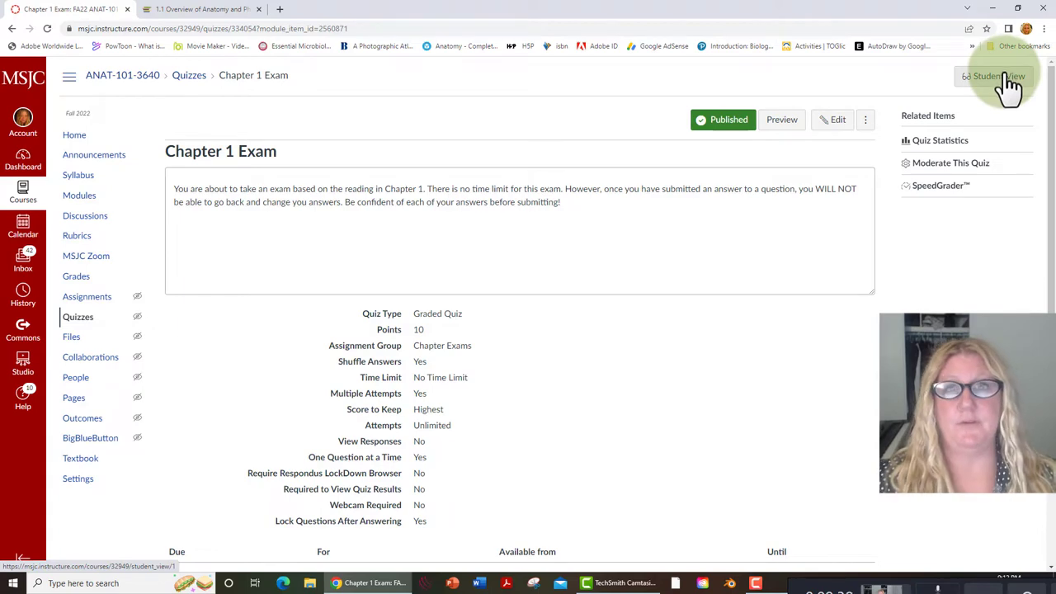
In Student View, retake the Chapter 1 Exam and submit the attempt, scoring 0.5/10
{"action": "left_click", "coordinate": [994, 76]}
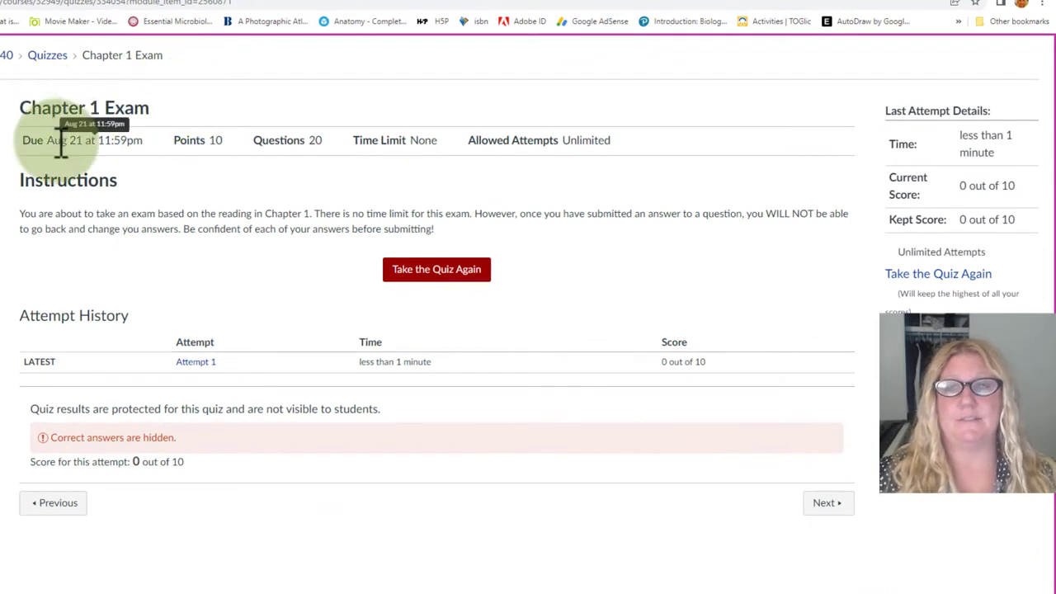
{"action": "mouse_move", "coordinate": [153, 169]}
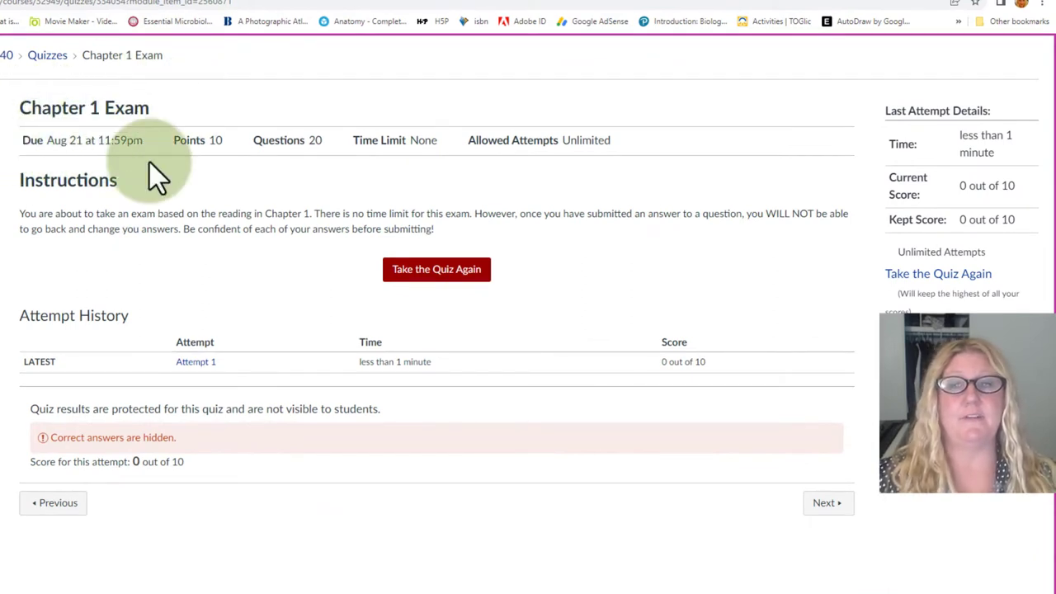
{"action": "mouse_move", "coordinate": [202, 140]}
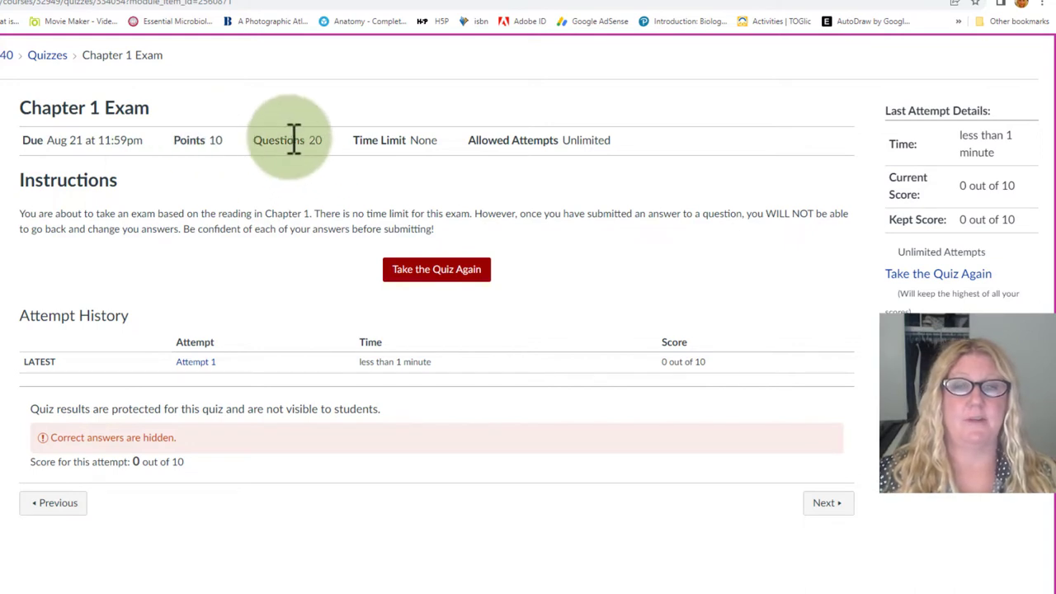
{"action": "mouse_move", "coordinate": [394, 140]}
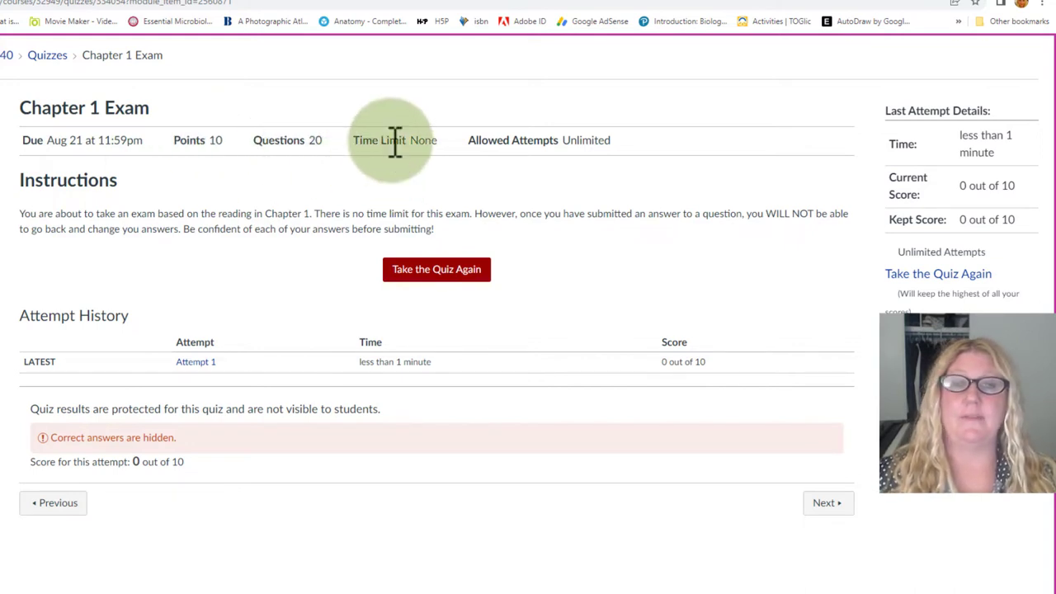
{"action": "mouse_move", "coordinate": [514, 140]}
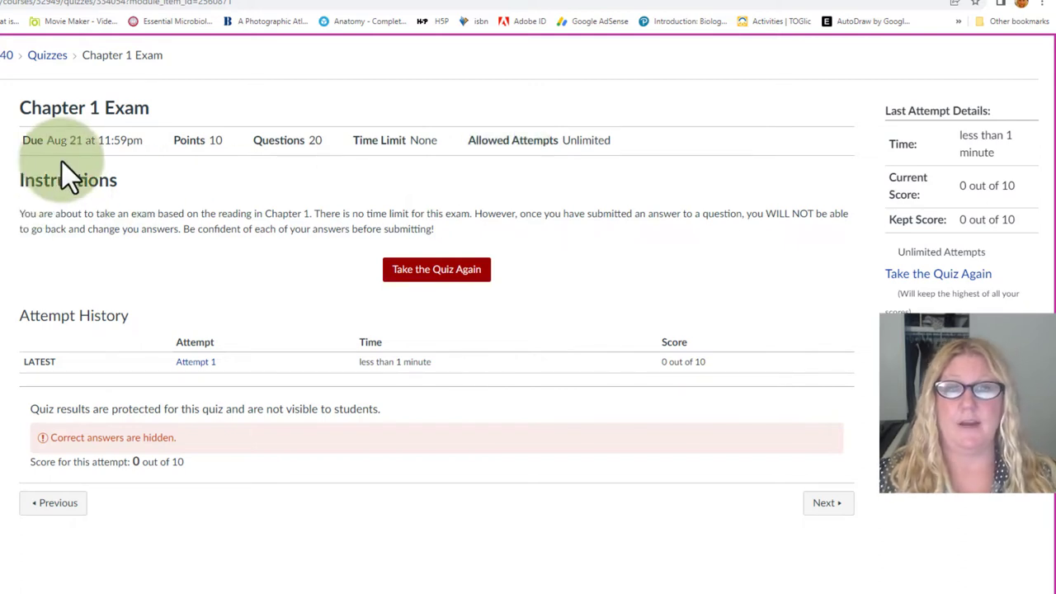
{"action": "mouse_move", "coordinate": [322, 272]}
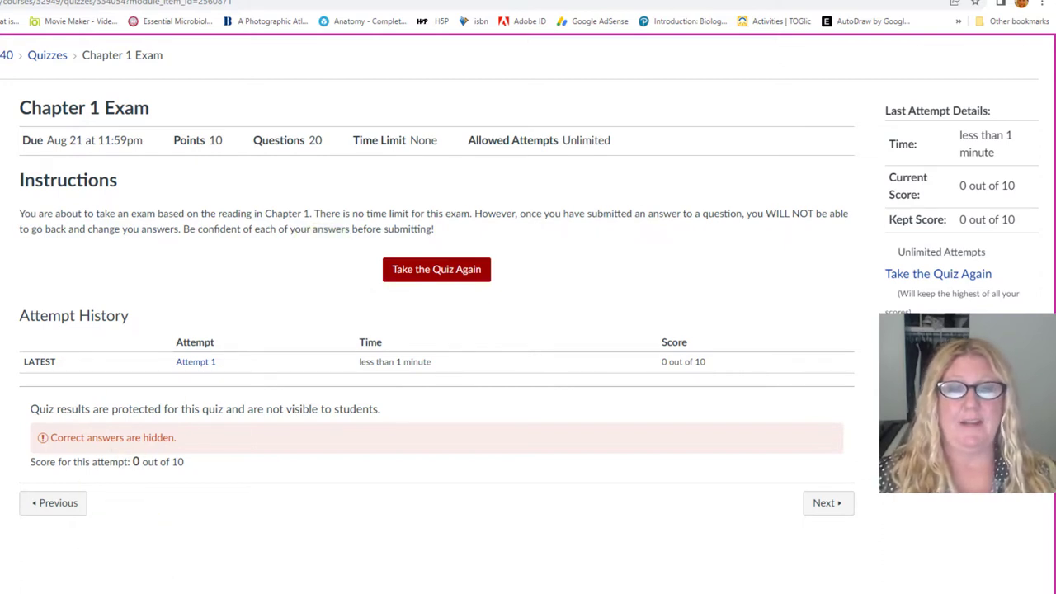
{"action": "left_click", "coordinate": [435, 269]}
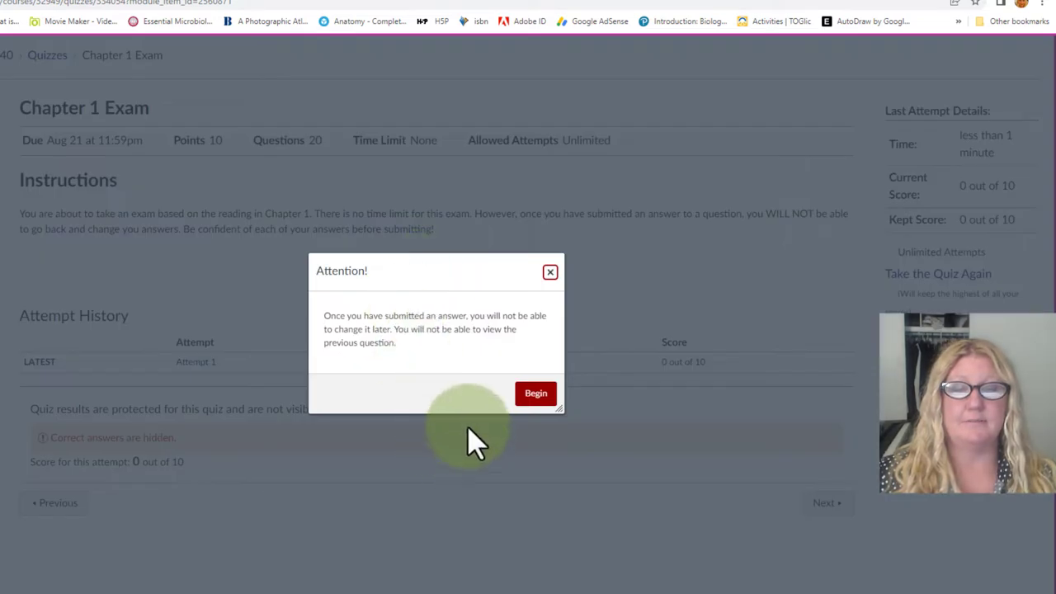
{"action": "left_click", "coordinate": [536, 393]}
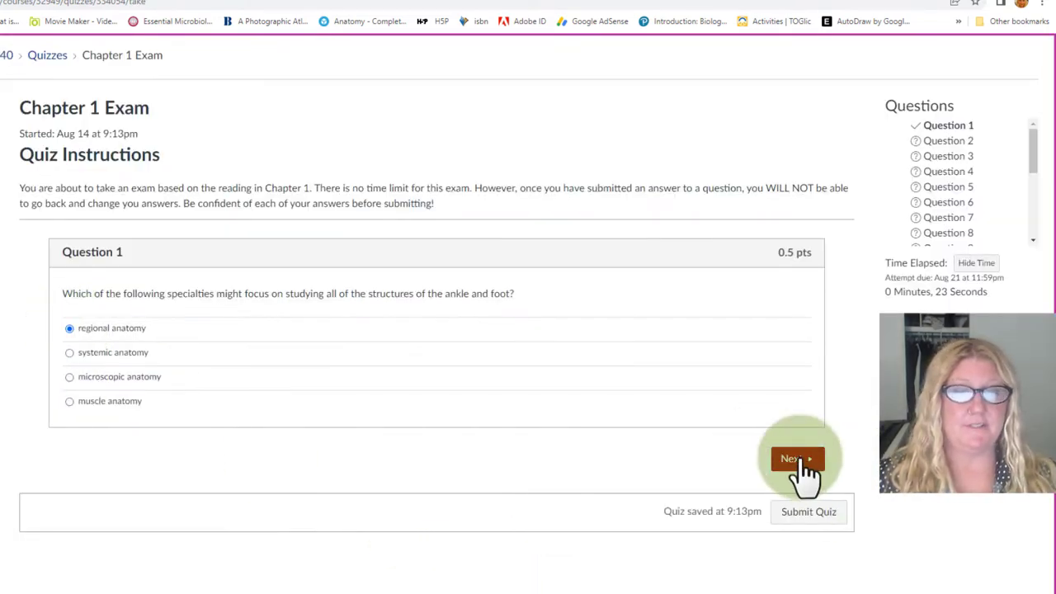
{"action": "left_click", "coordinate": [797, 459]}
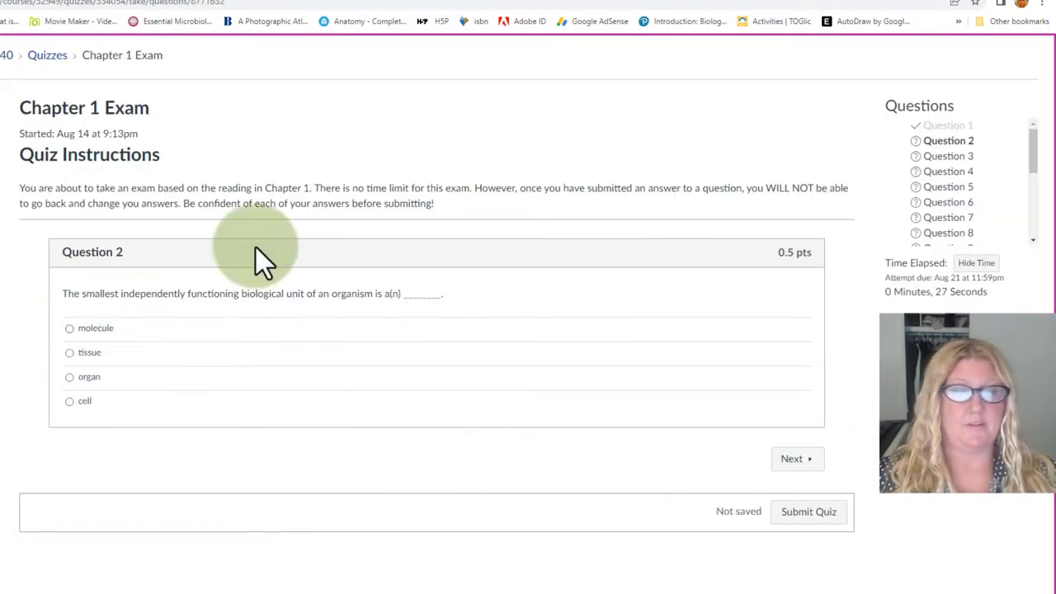
{"action": "left_click", "coordinate": [808, 511]}
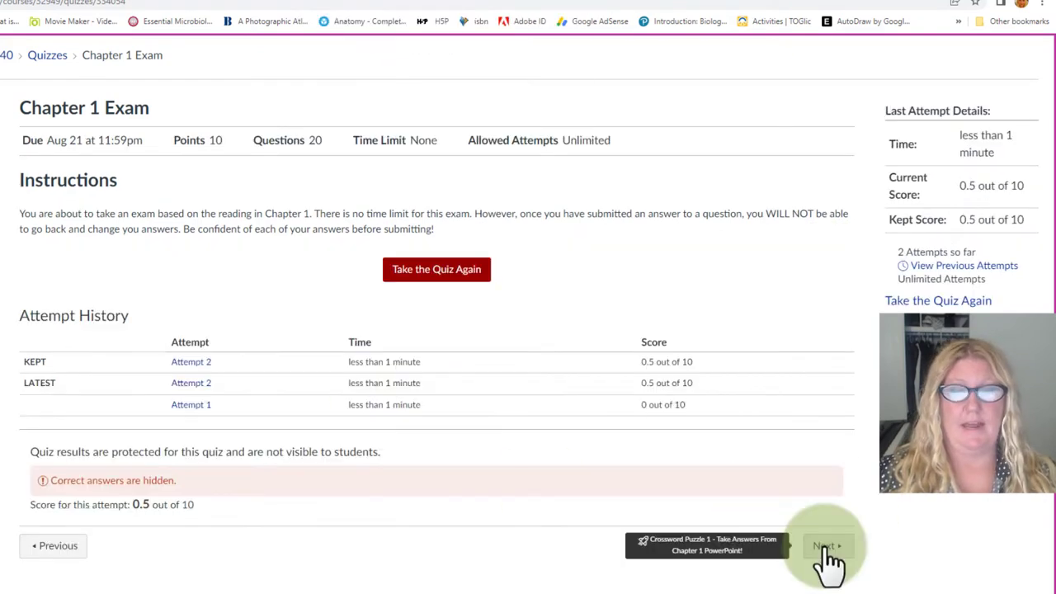
Go on to Crossword Puzzle 1 and start a new quiz attempt
{"action": "left_click", "coordinate": [825, 546]}
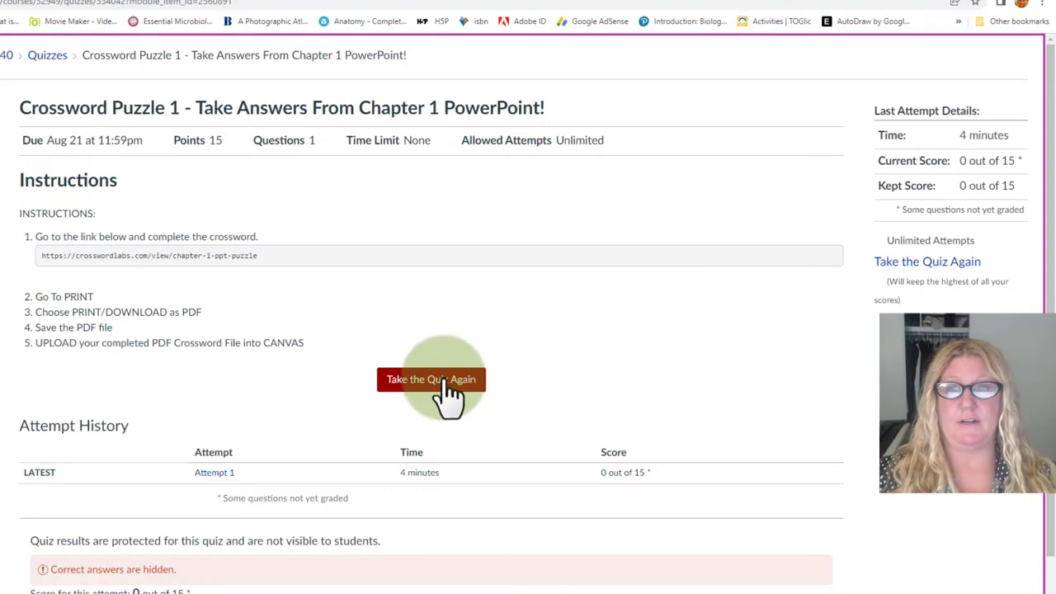
{"action": "left_click", "coordinate": [430, 379]}
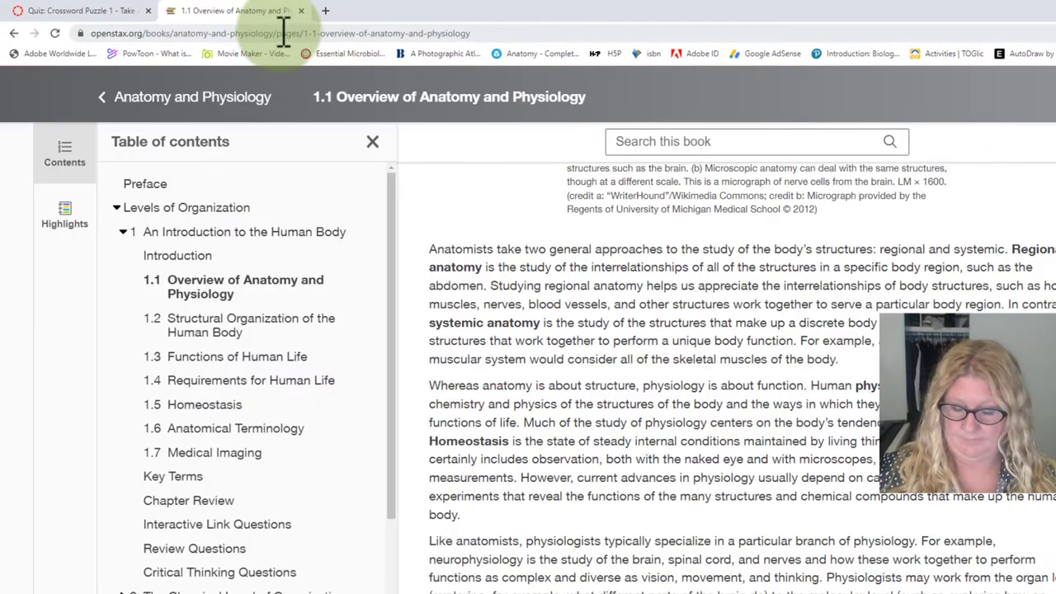
Load the Chapter 1 PPT Puzzle, check the across answers, and print only this page
{"action": "left_click", "coordinate": [235, 10]}
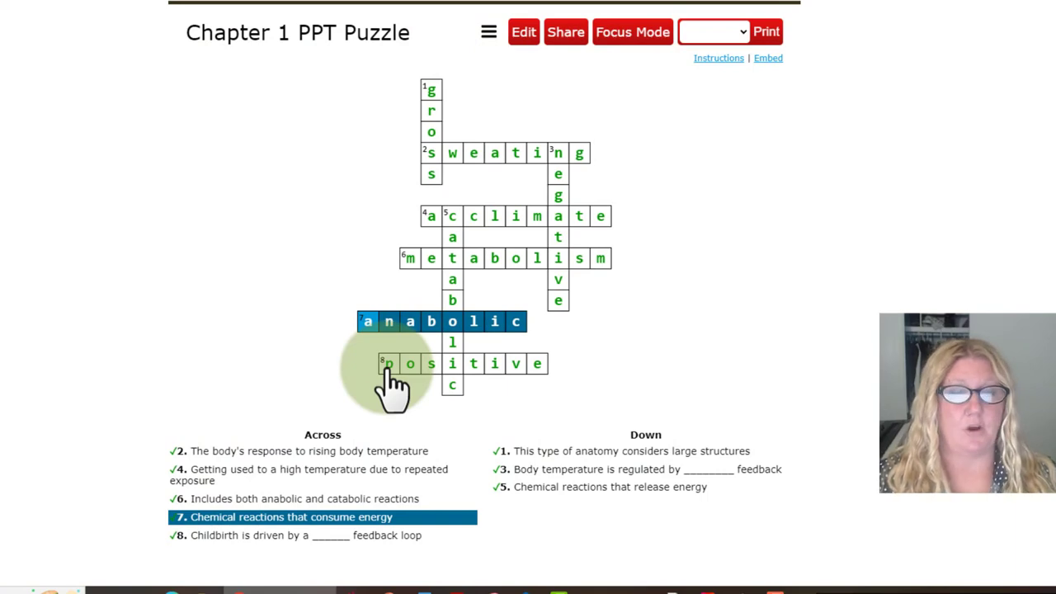
{"action": "left_click", "coordinate": [388, 363]}
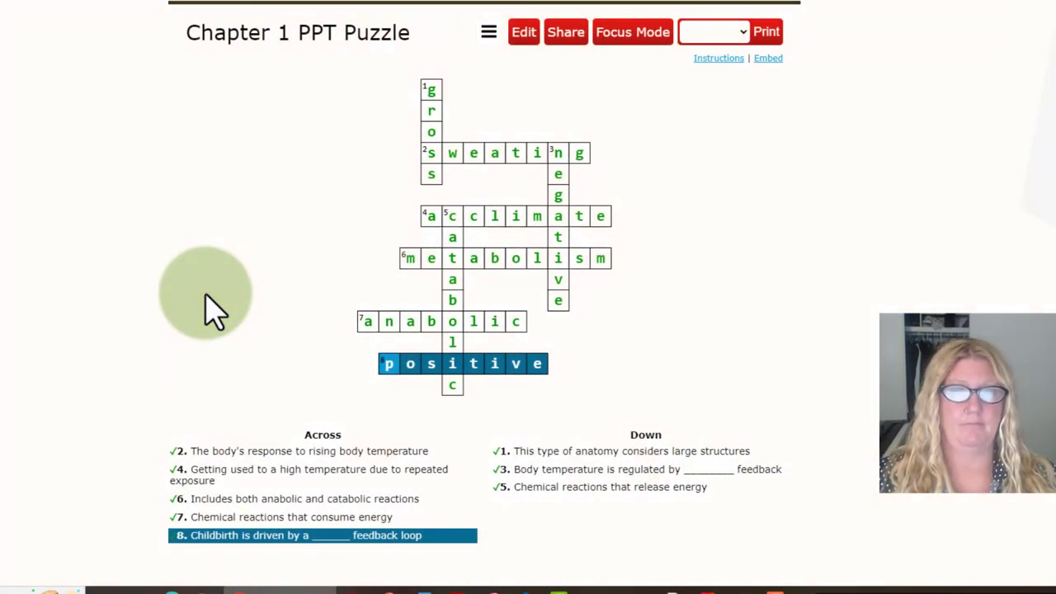
{"action": "left_click", "coordinate": [714, 31]}
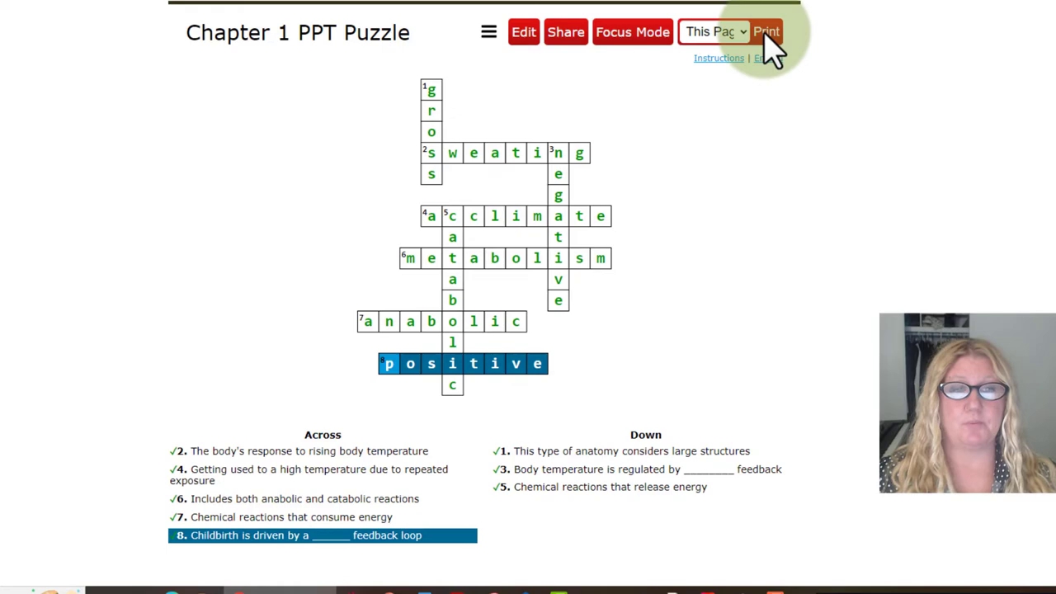
{"action": "left_click", "coordinate": [765, 31]}
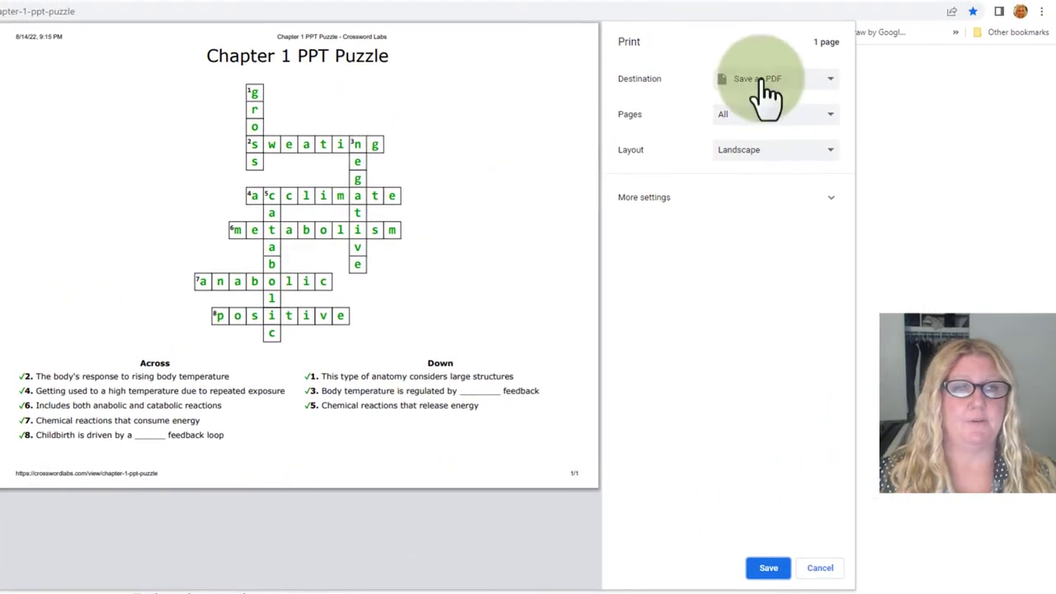
Save the solved Chapter 1 PPT Puzzle with the Save as PDF print destination
{"action": "left_click", "coordinate": [774, 78]}
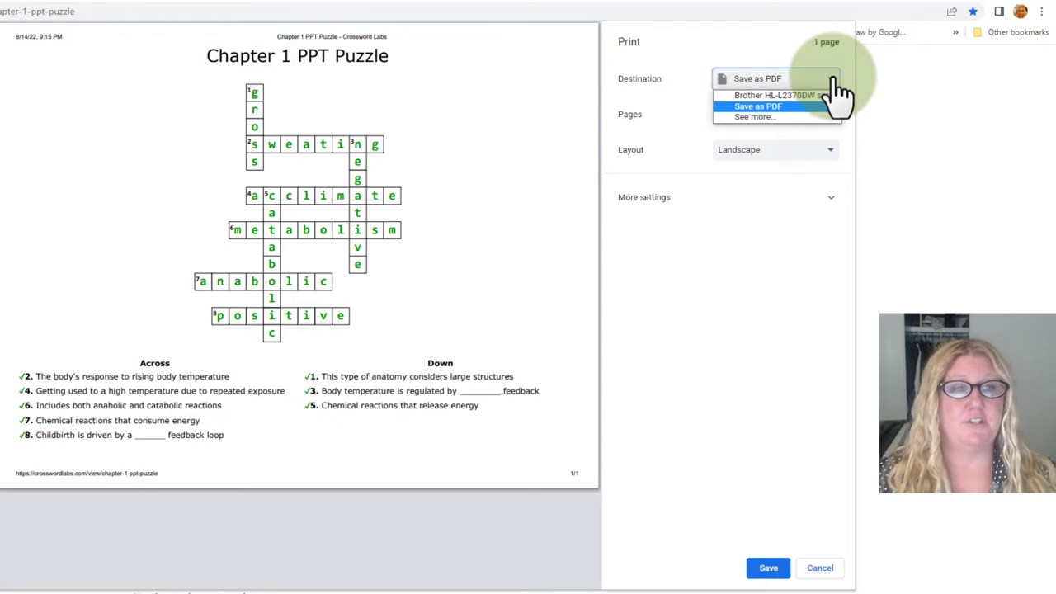
{"action": "left_click", "coordinate": [757, 106]}
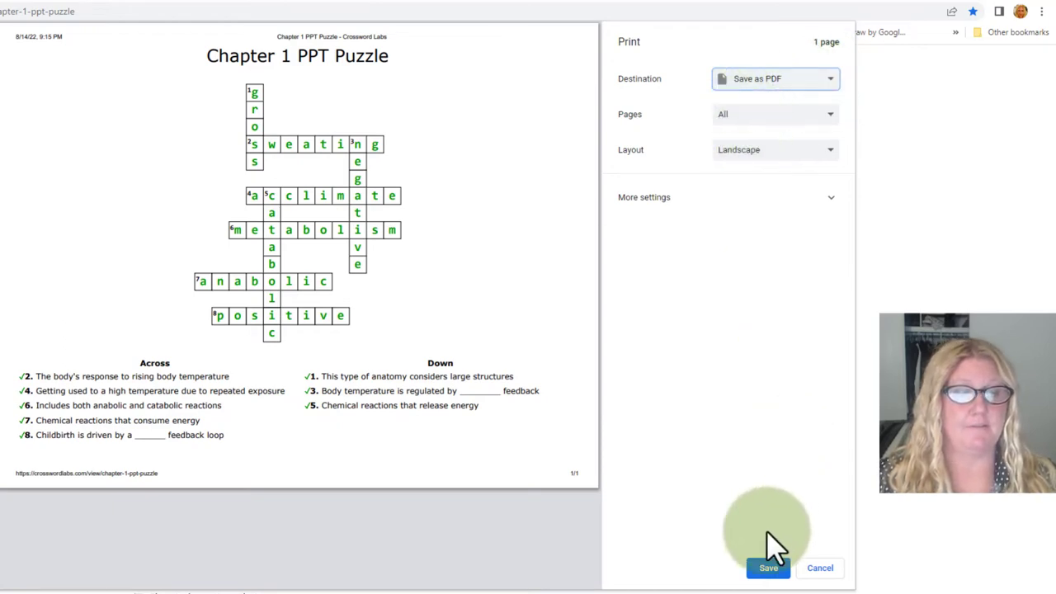
{"action": "left_click", "coordinate": [768, 567]}
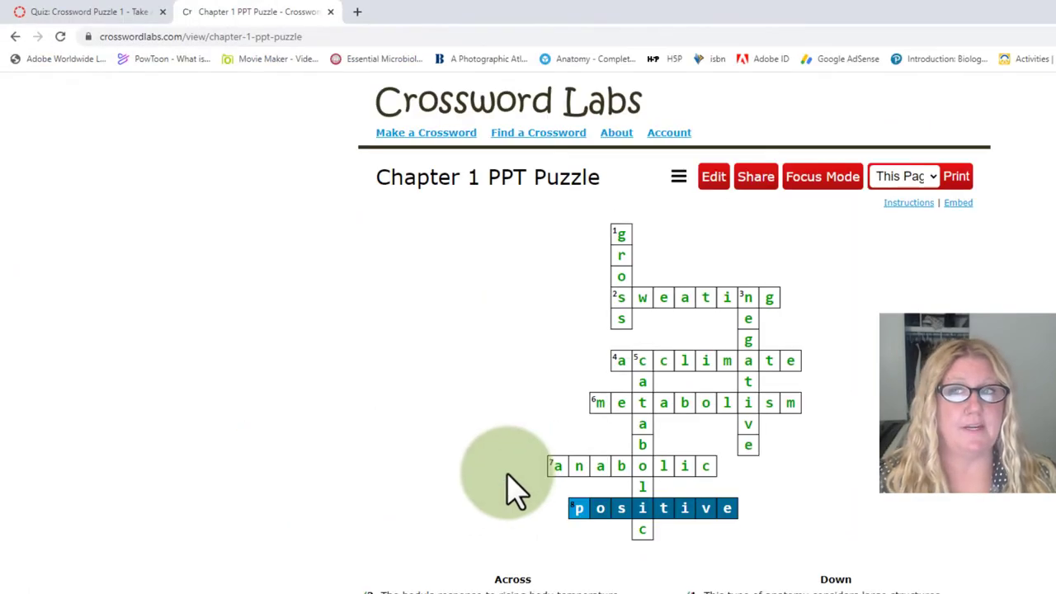
Attach the Crossword Labs PDF to Crossword Puzzle 1, submit the attempt, and continue
{"action": "left_click", "coordinate": [79, 11]}
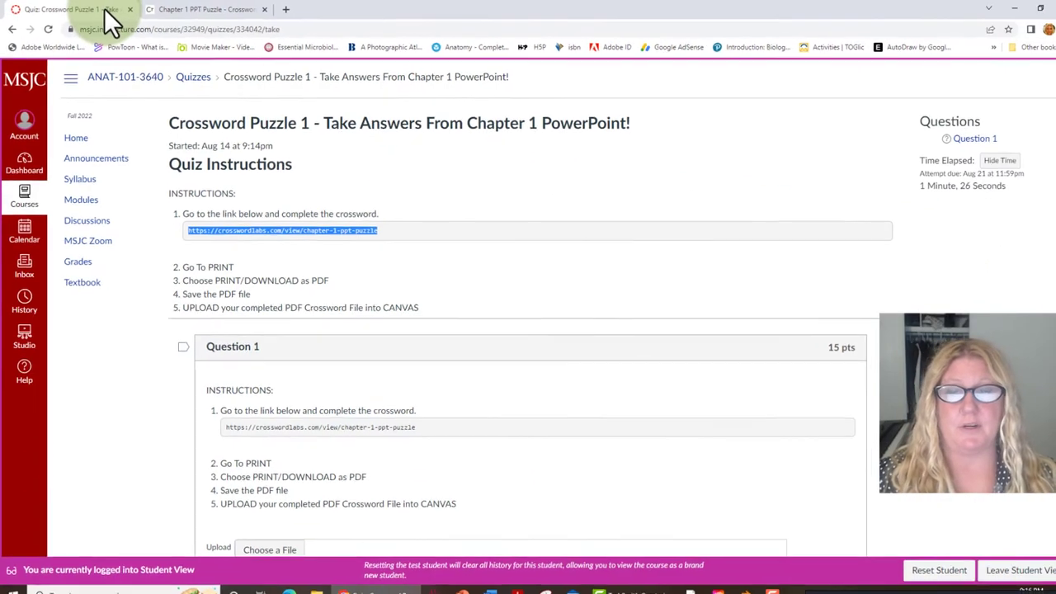
{"action": "scroll", "scroll_direction": "down", "scroll_amount": 3}
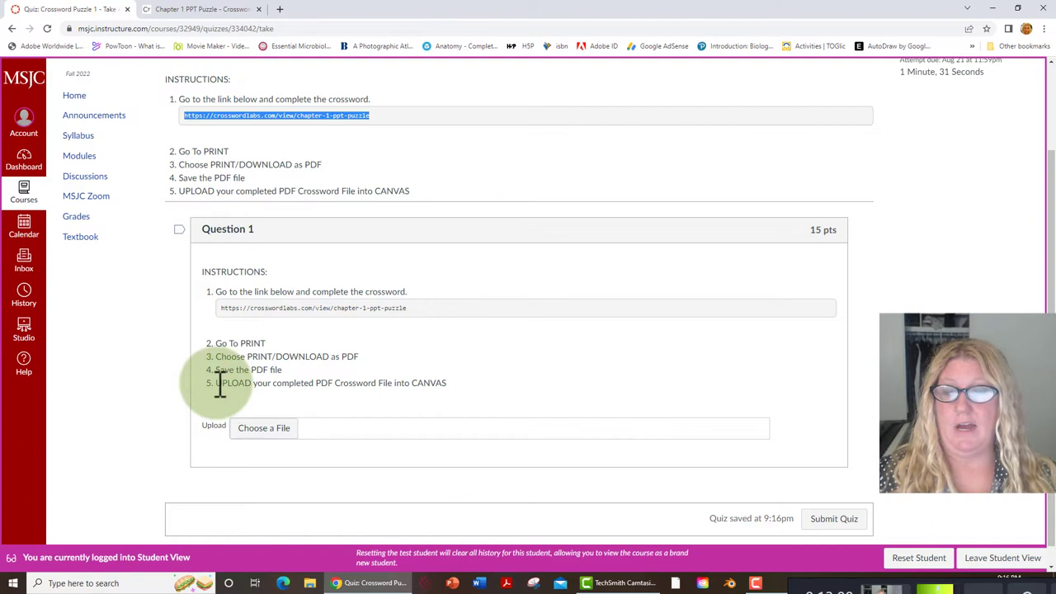
{"action": "mouse_move", "coordinate": [338, 388]}
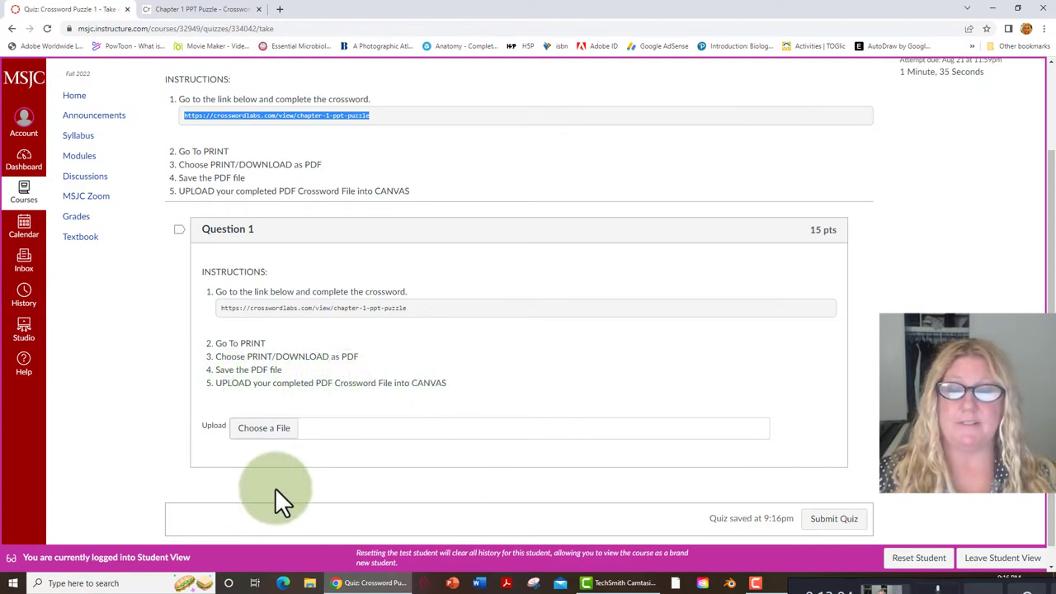
{"action": "left_click", "coordinate": [264, 428]}
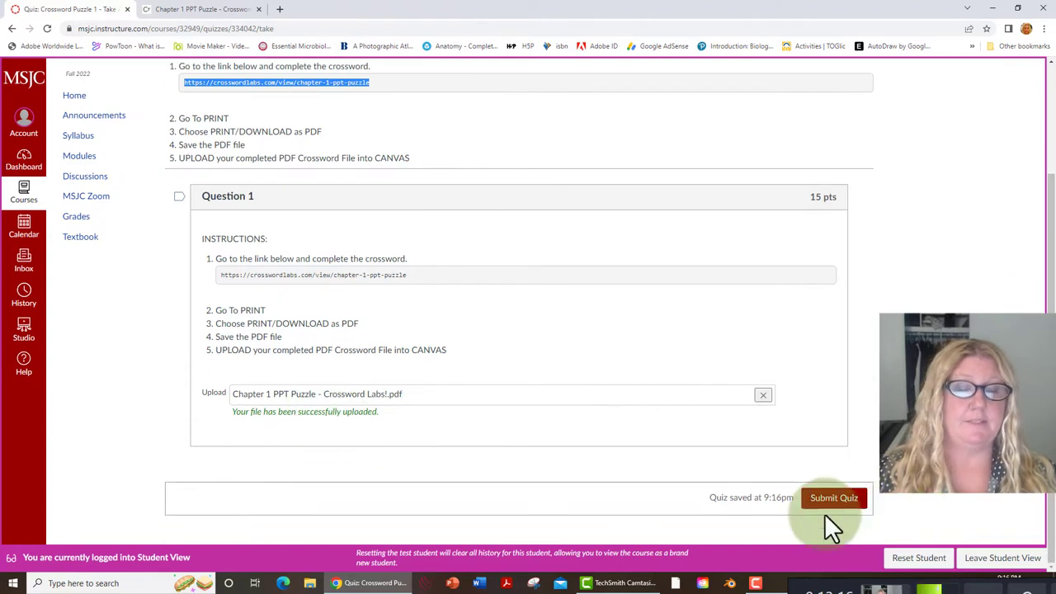
{"action": "left_click", "coordinate": [833, 497]}
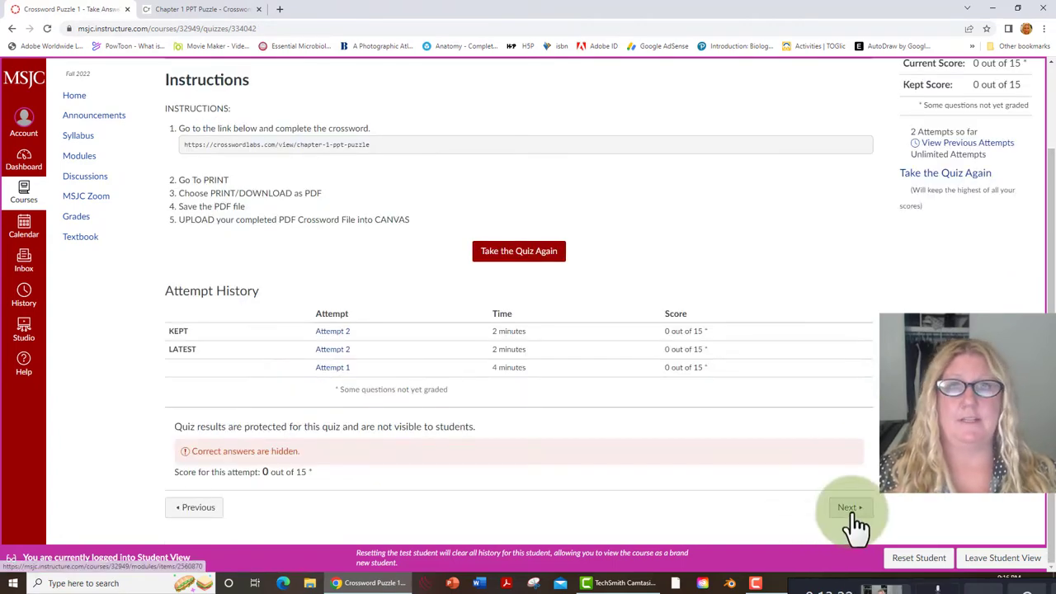
{"action": "left_click", "coordinate": [850, 506]}
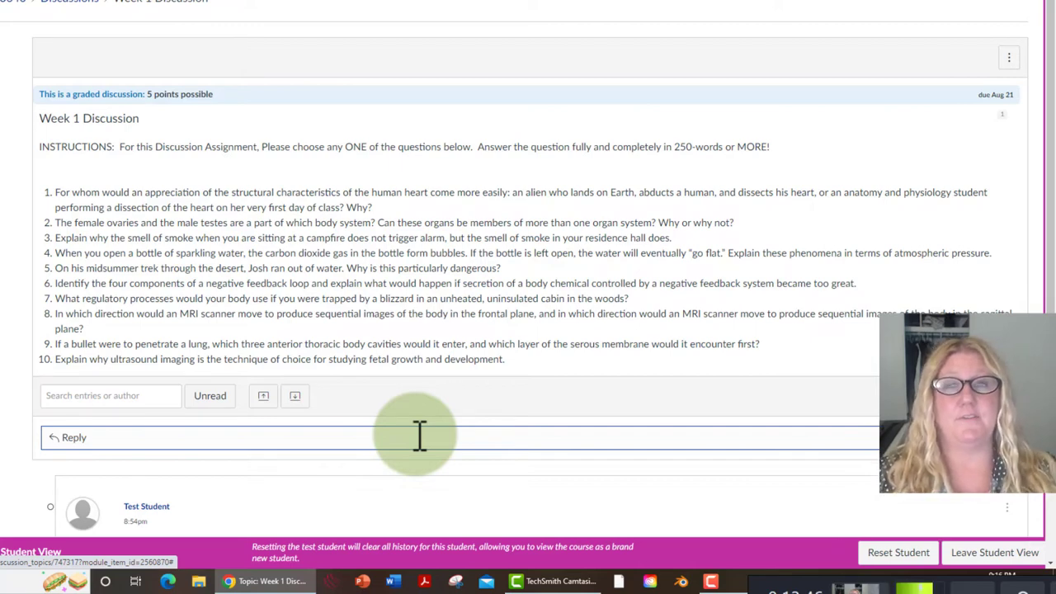
{"action": "mouse_move", "coordinate": [141, 239]}
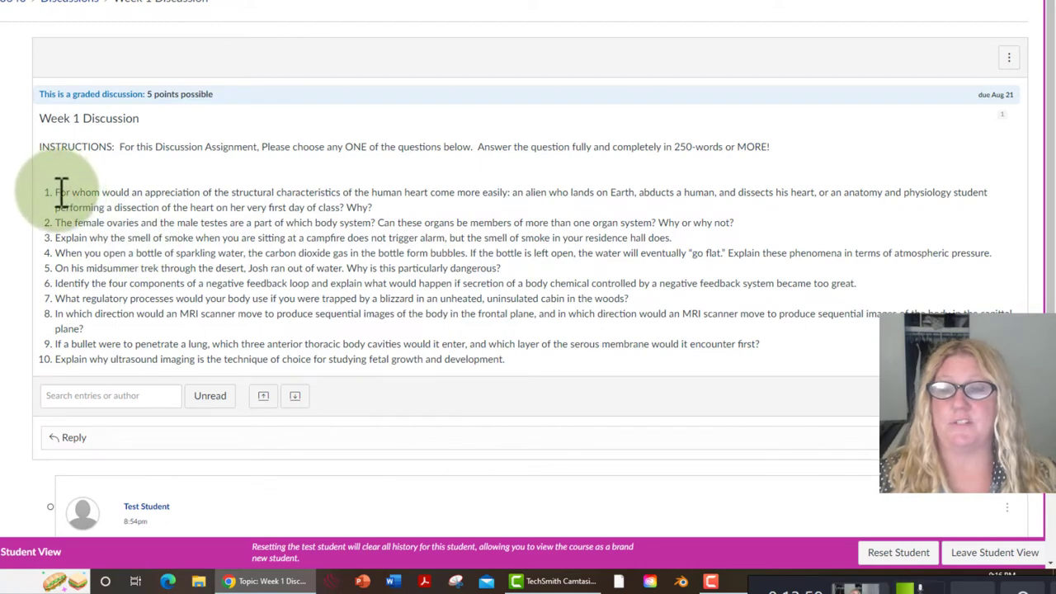
Reply to the Week 1 Discussion with question 1 and 'Here is my answer.........'
{"action": "left_click_drag", "start_coordinate": [55, 192], "coordinate": [373, 207]}
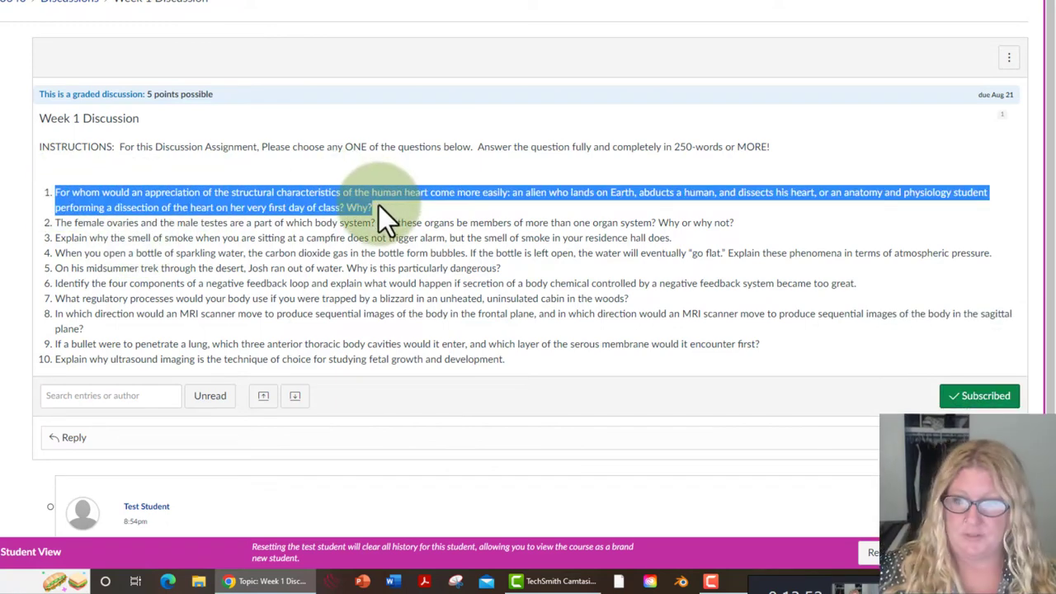
{"action": "scroll", "scroll_direction": "down", "scroll_amount": 3}
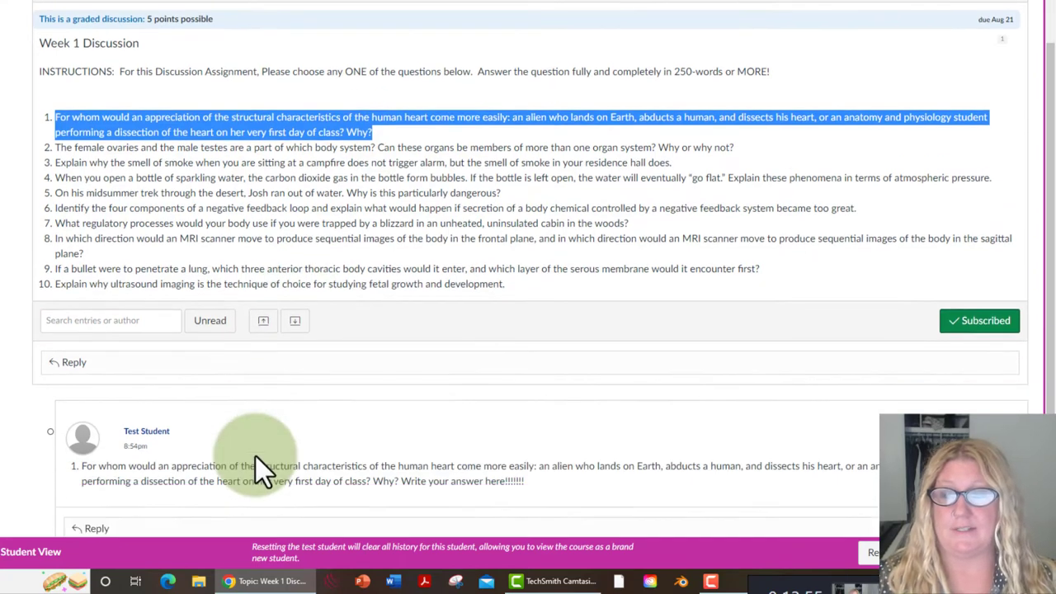
{"action": "left_click", "coordinate": [74, 361]}
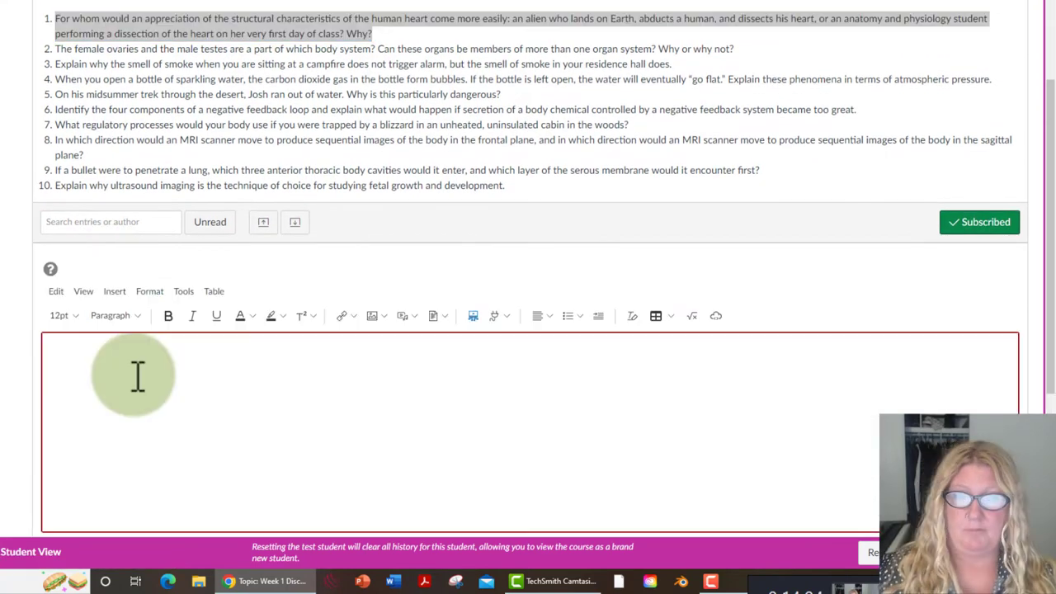
{"action": "type", "text": "Here is my answer........."}
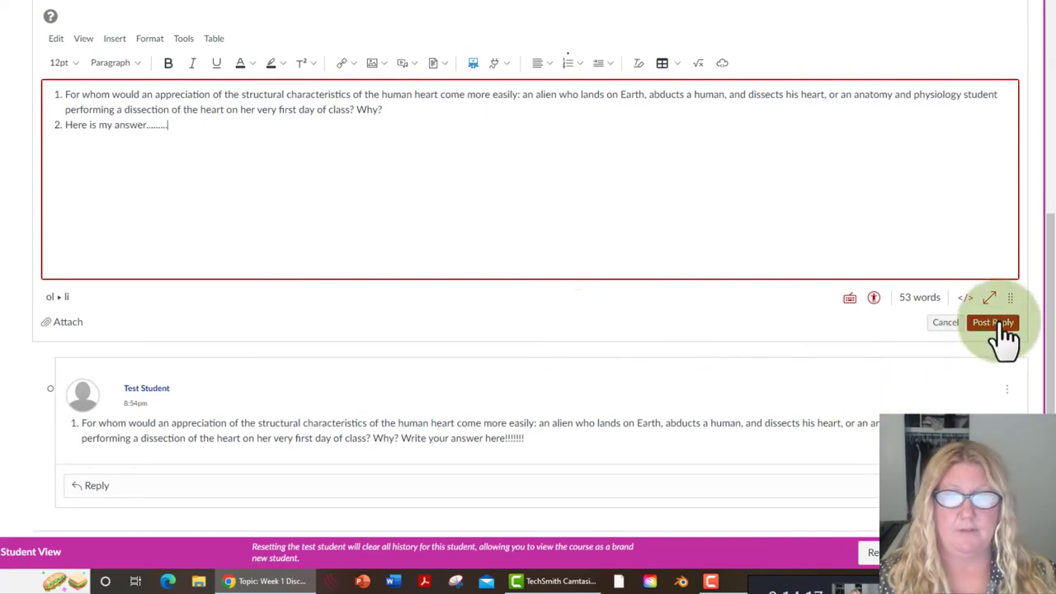
{"action": "left_click", "coordinate": [994, 321]}
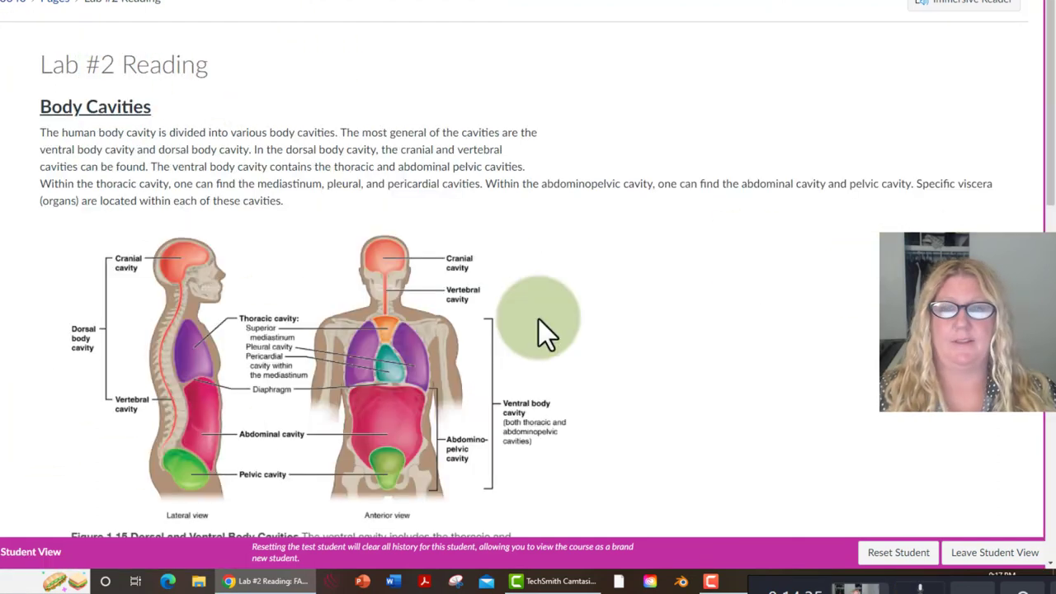
Advance past the Lab #2 Reading and PowerPoint pages to the Cavities Worksheet Quiz
{"action": "left_click", "coordinate": [1001, 494]}
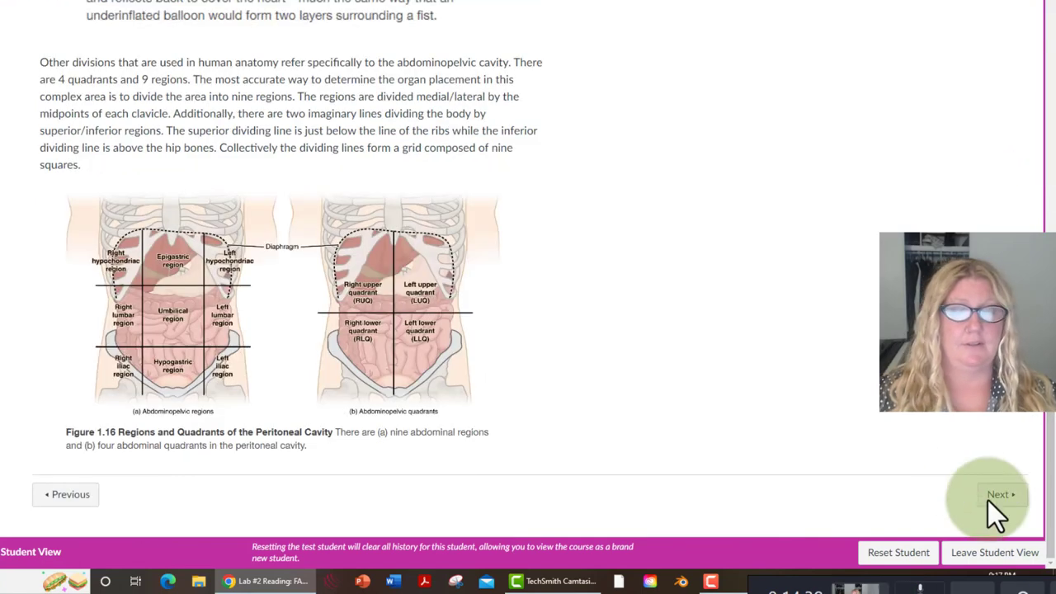
{"action": "left_click", "coordinate": [1001, 494]}
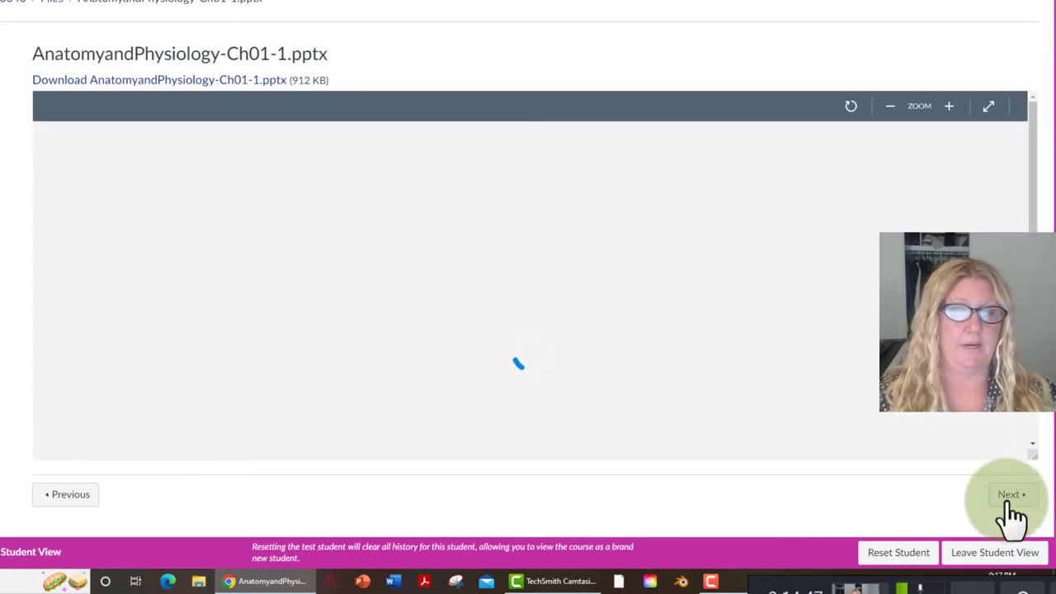
{"action": "left_click", "coordinate": [1009, 495]}
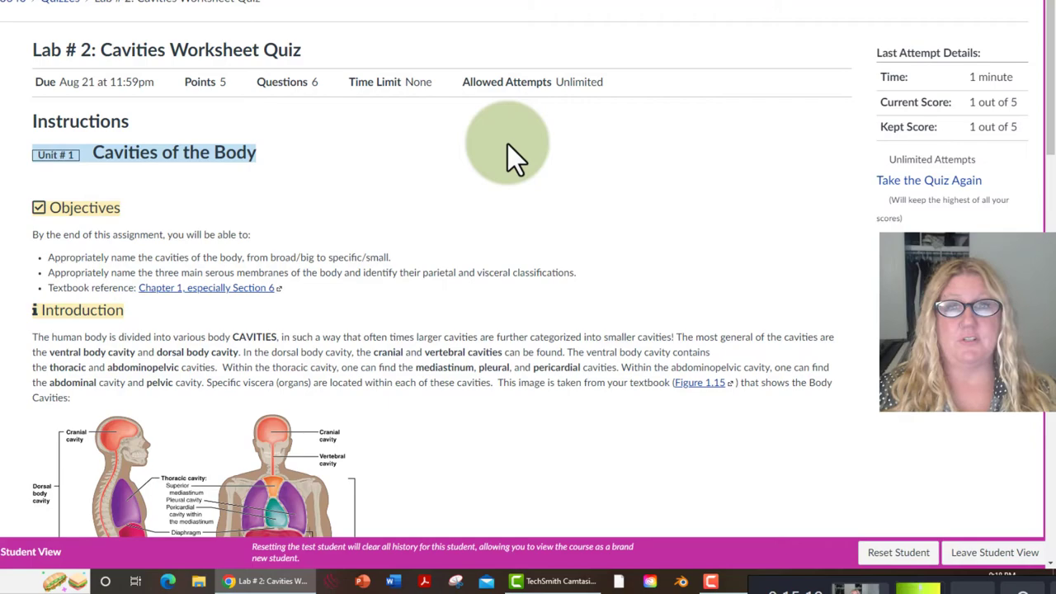
{"action": "mouse_move", "coordinate": [420, 202]}
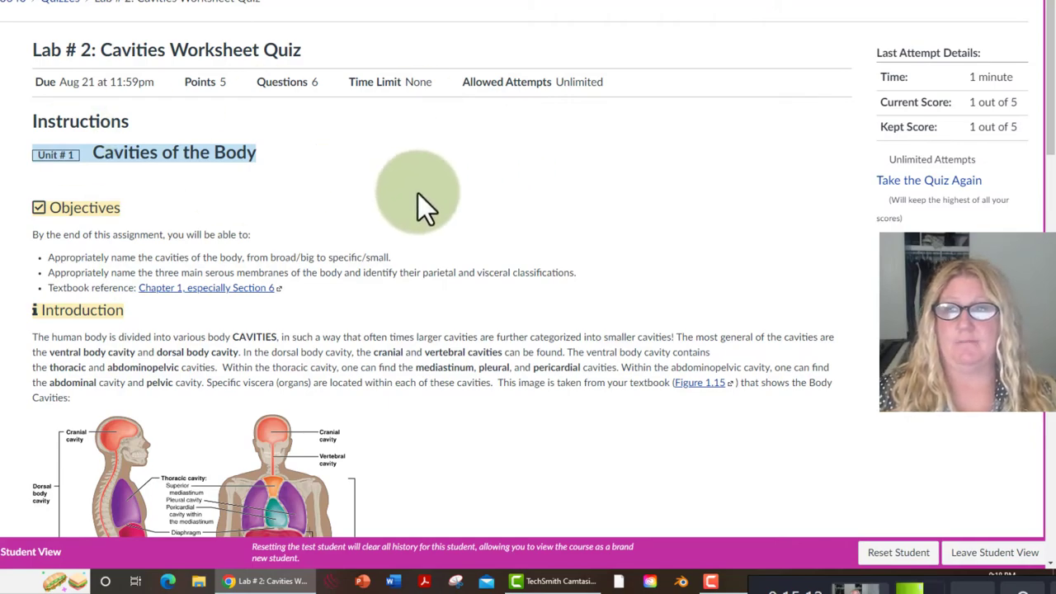
Retake the Lab # 2 Cavities Worksheet Quiz, answer question 1, and submit it
{"action": "scroll", "scroll_direction": "down", "scroll_amount": 3}
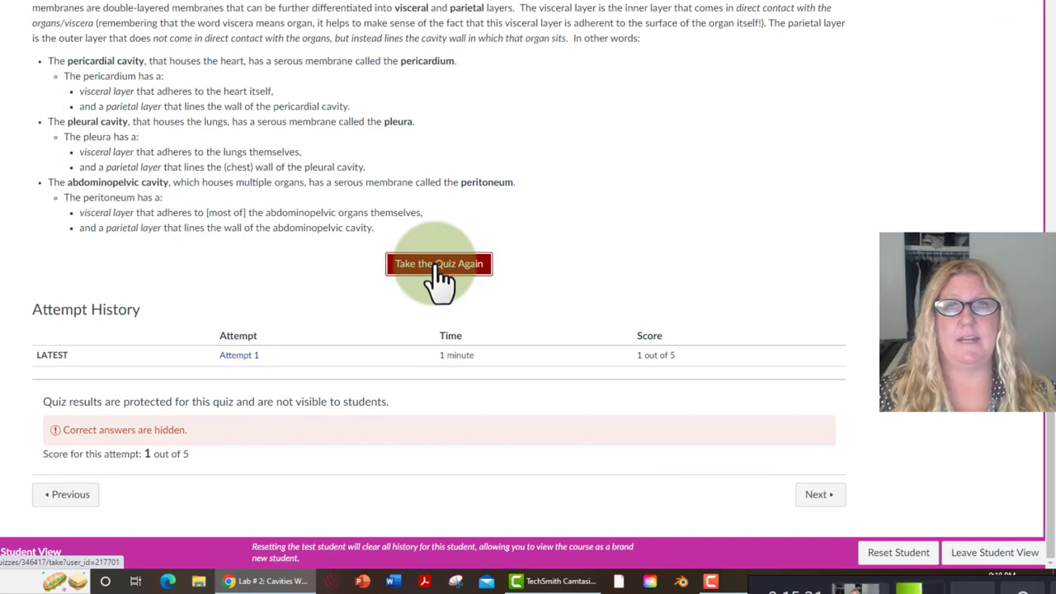
{"action": "left_click", "coordinate": [438, 263]}
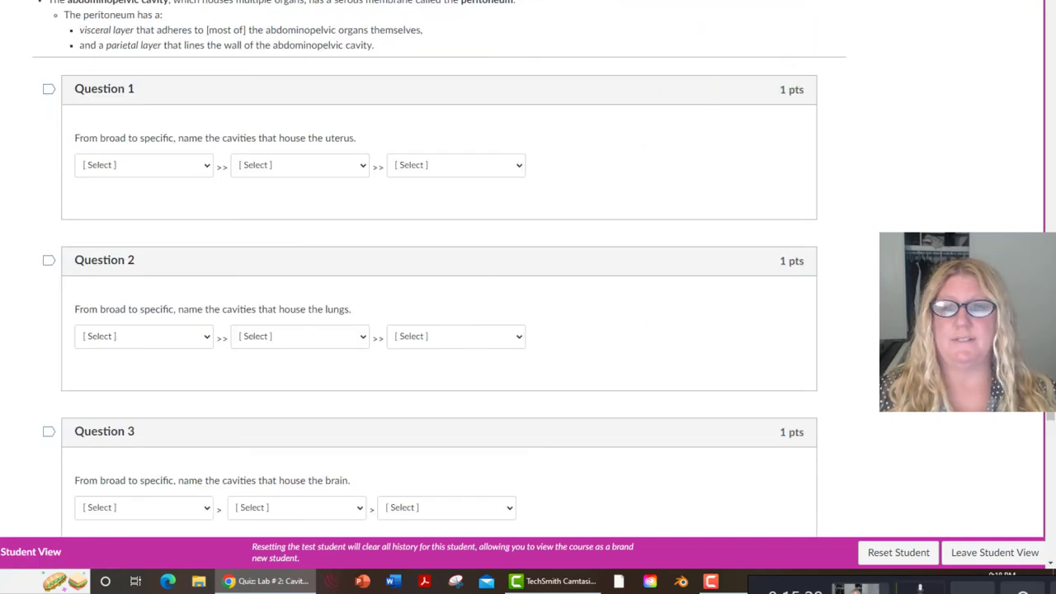
{"action": "left_click", "coordinate": [144, 164]}
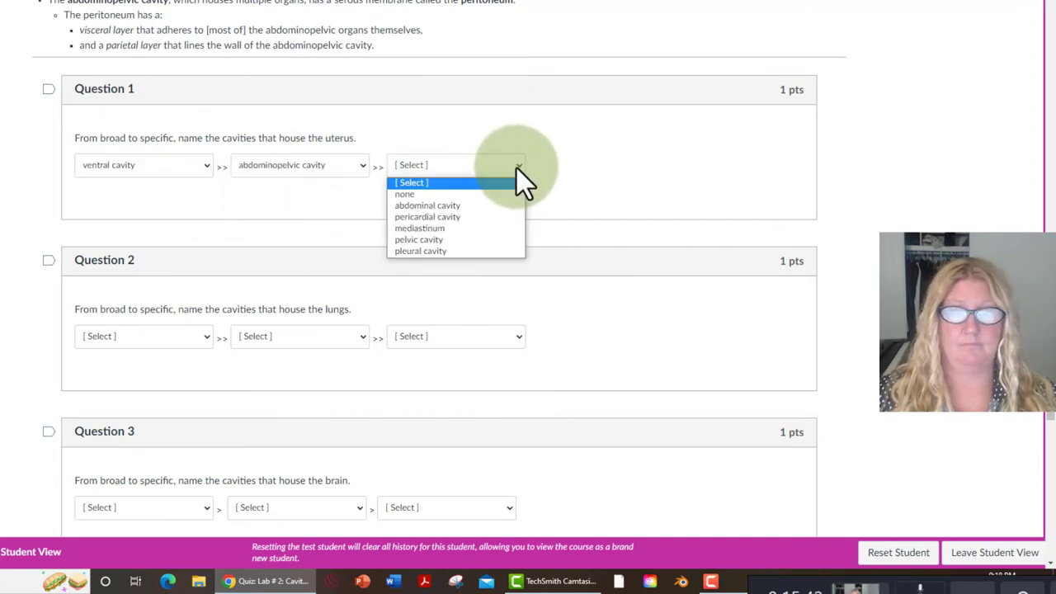
{"action": "mouse_move", "coordinate": [456, 251]}
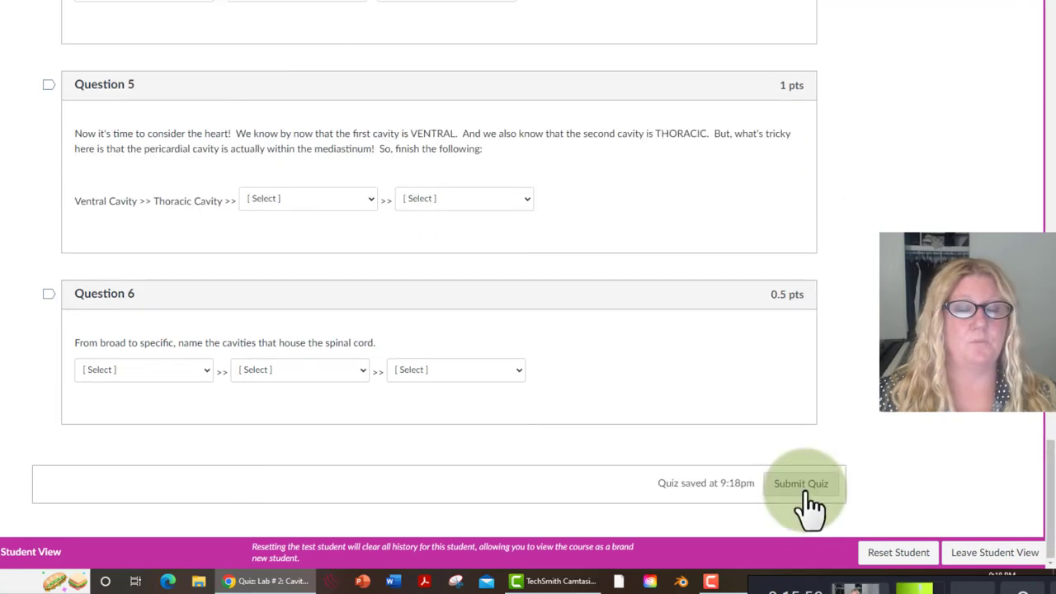
{"action": "left_click", "coordinate": [800, 483]}
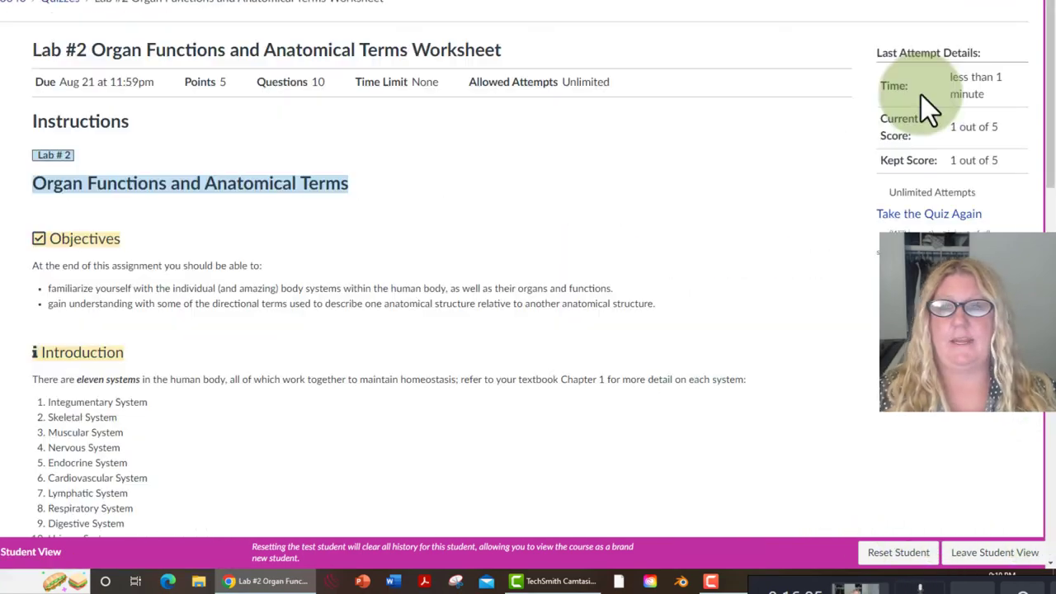
{"action": "mouse_move", "coordinate": [557, 179]}
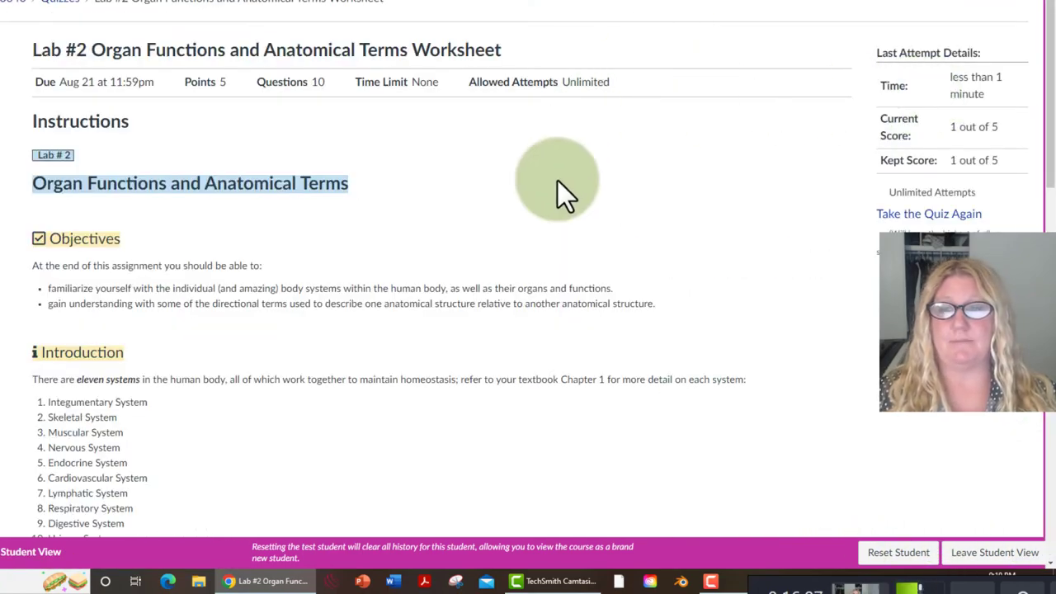
Begin and submit a new Organ Functions quiz attempt, then scroll Modules to Finals Week
{"action": "scroll", "scroll_direction": "down", "scroll_amount": 3}
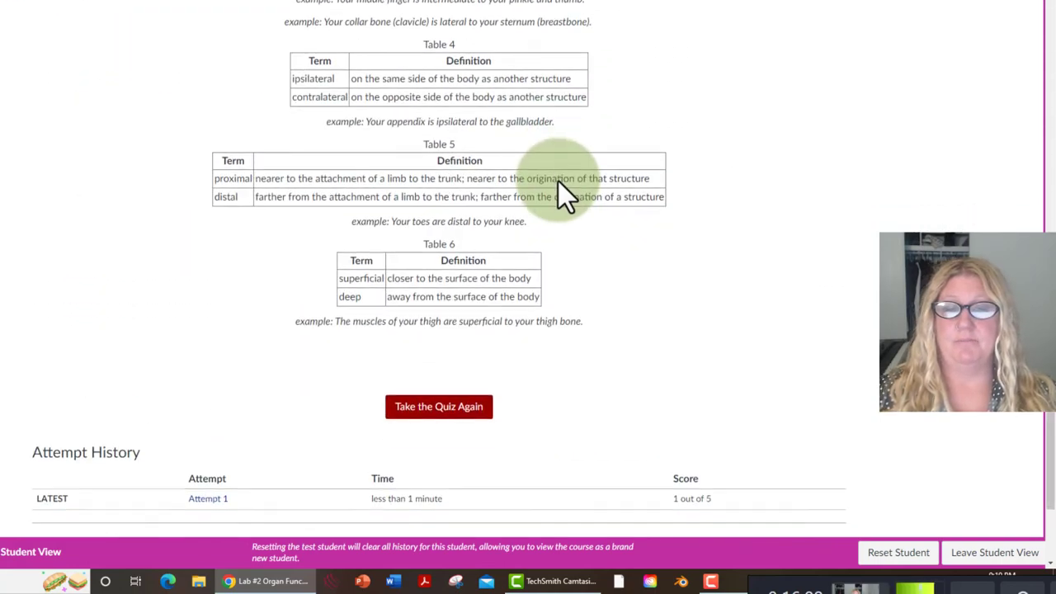
{"action": "left_click", "coordinate": [439, 405]}
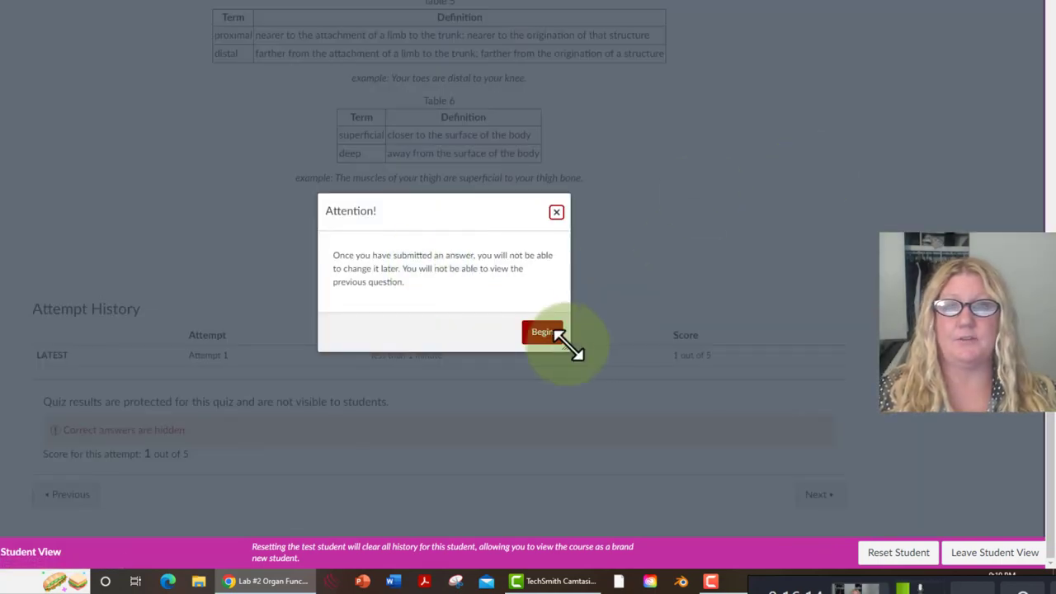
{"action": "left_click", "coordinate": [542, 332]}
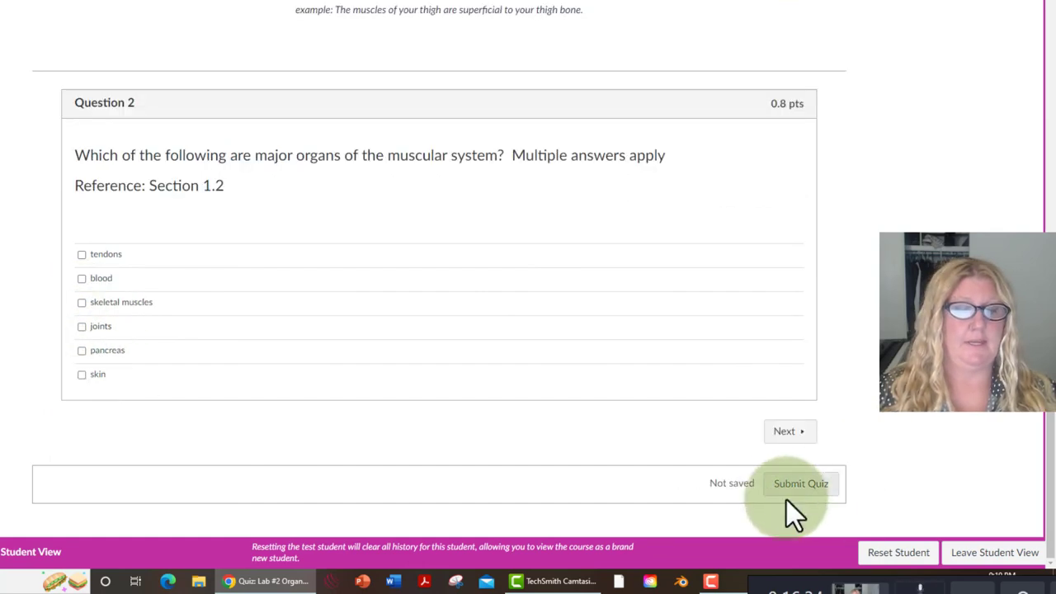
{"action": "left_click", "coordinate": [801, 483]}
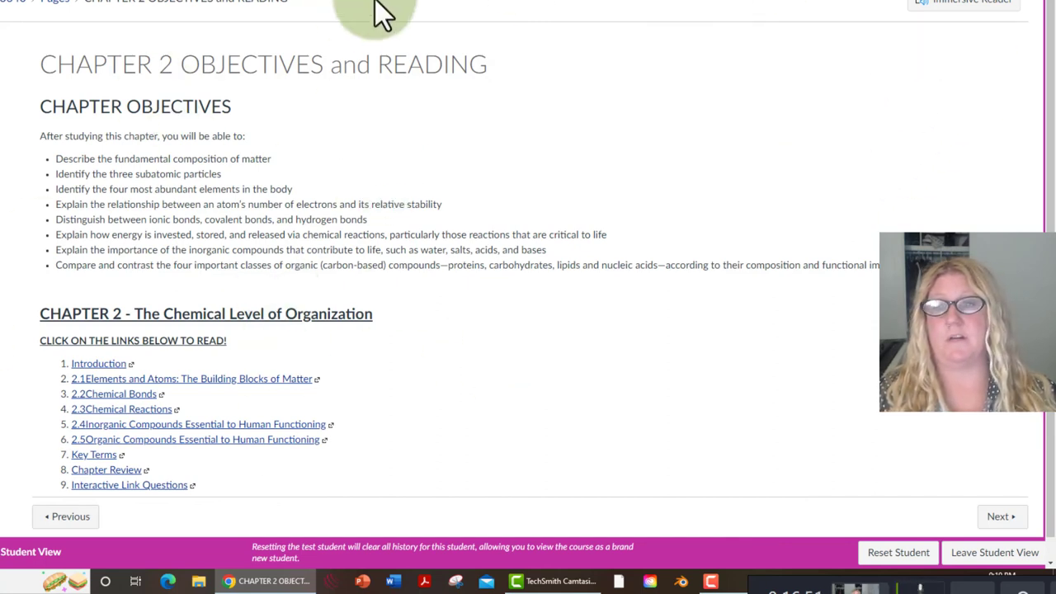
{"action": "mouse_move", "coordinate": [62, 53]}
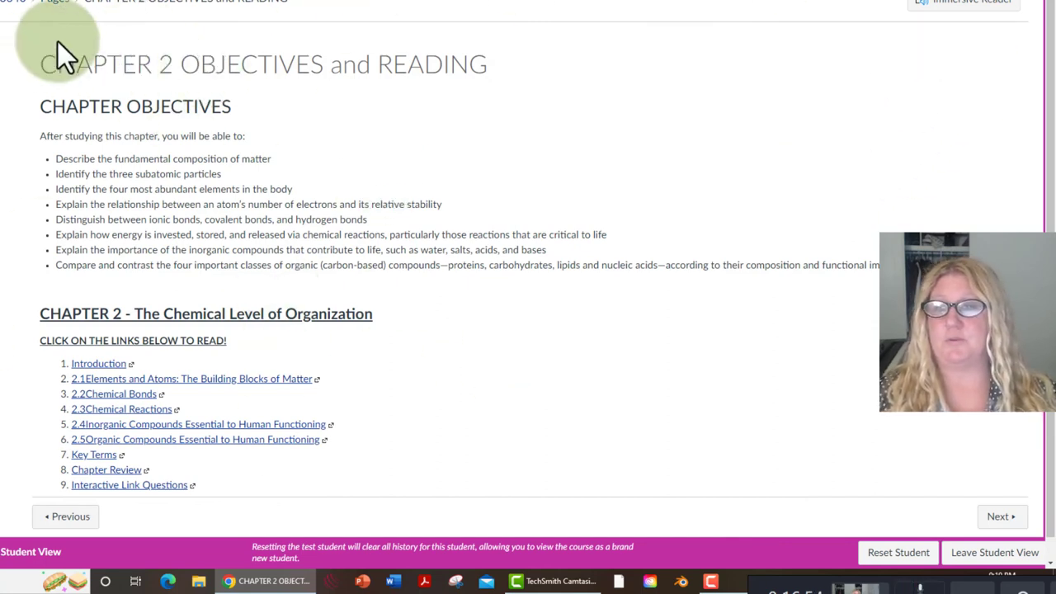
{"action": "mouse_move", "coordinate": [771, 297]}
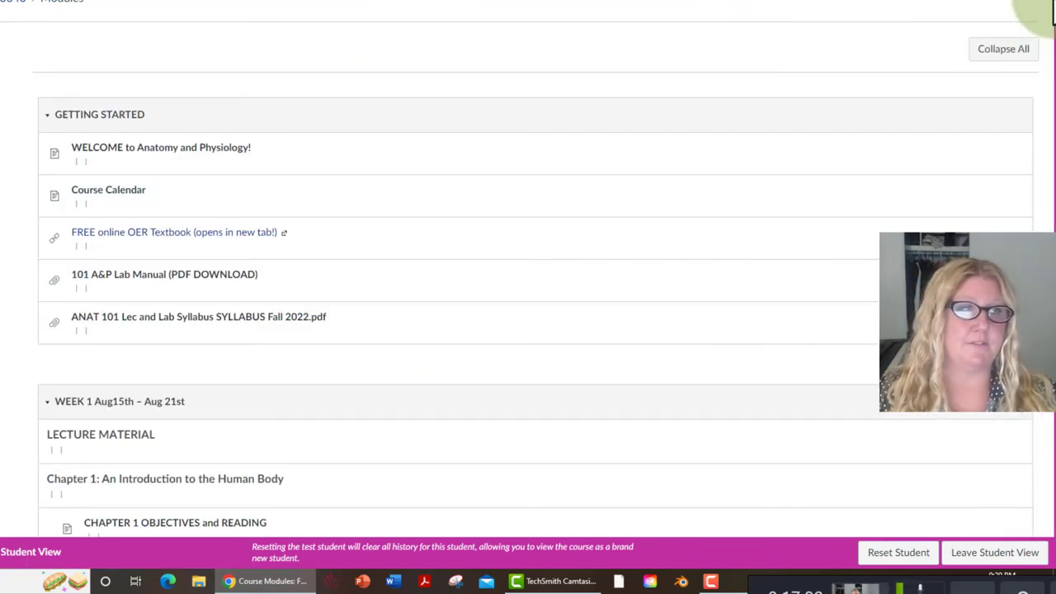
{"action": "scroll", "scroll_direction": "down", "scroll_amount": 3}
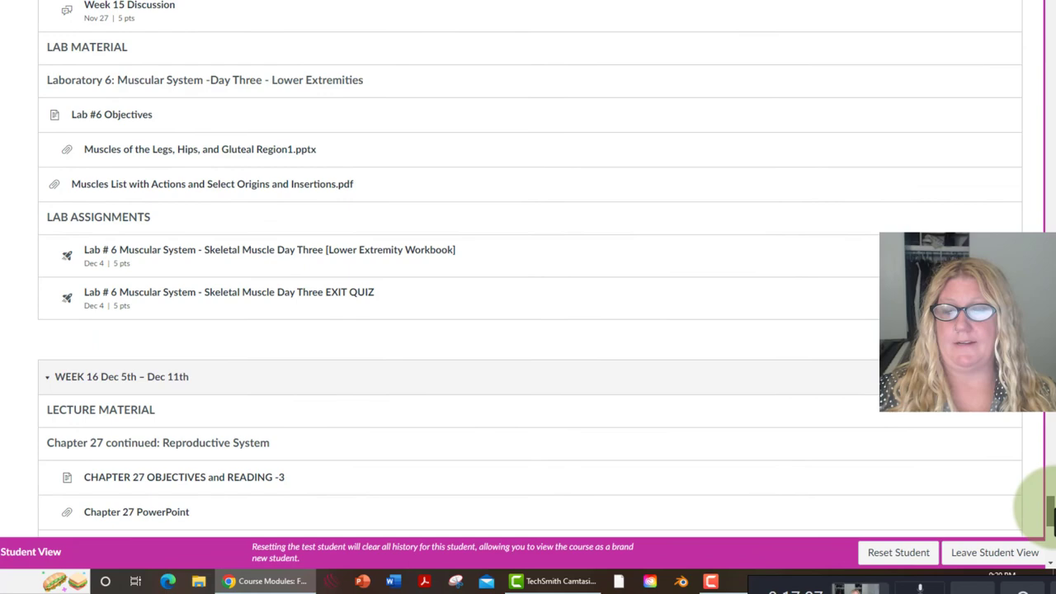
{"action": "scroll", "scroll_direction": "down", "scroll_amount": 3}
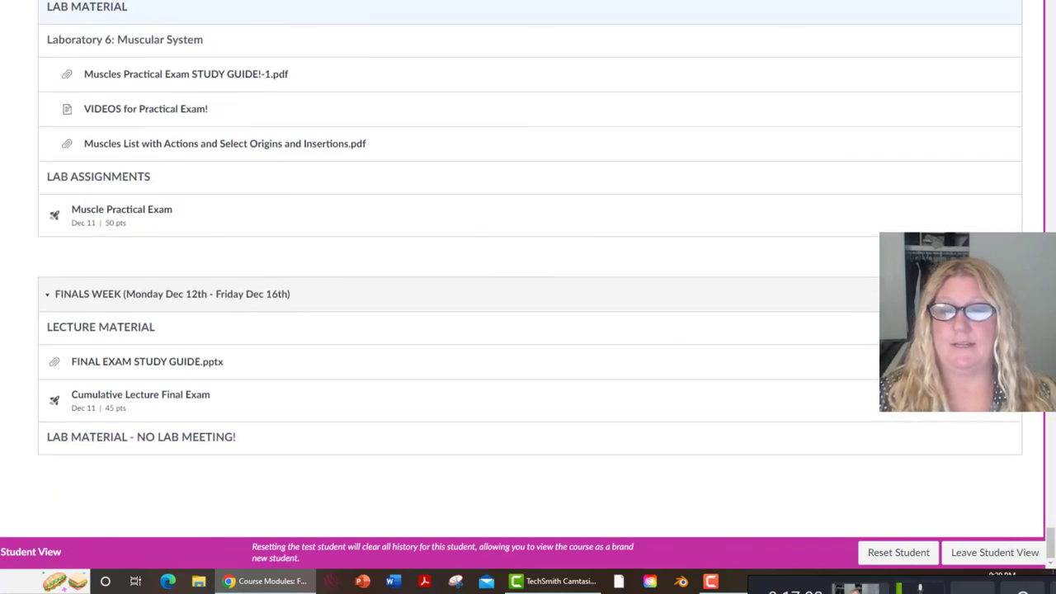